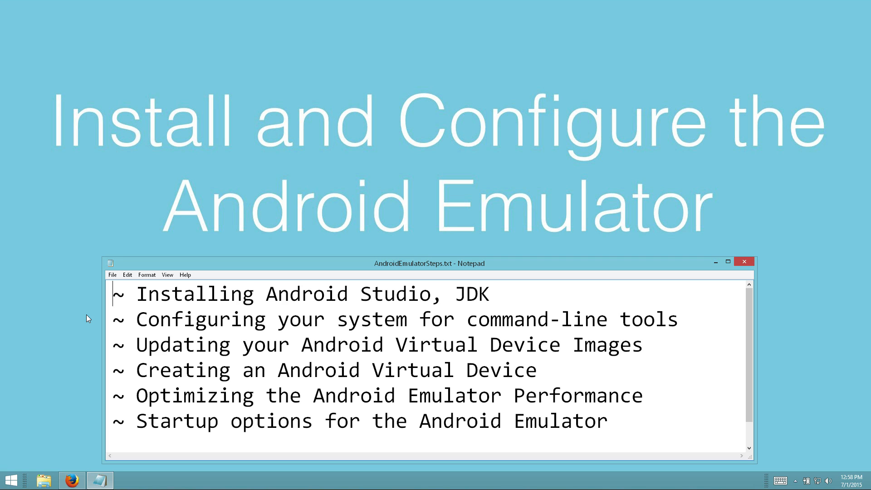
{"action": "mouse_move", "coordinate": [732, 263]}
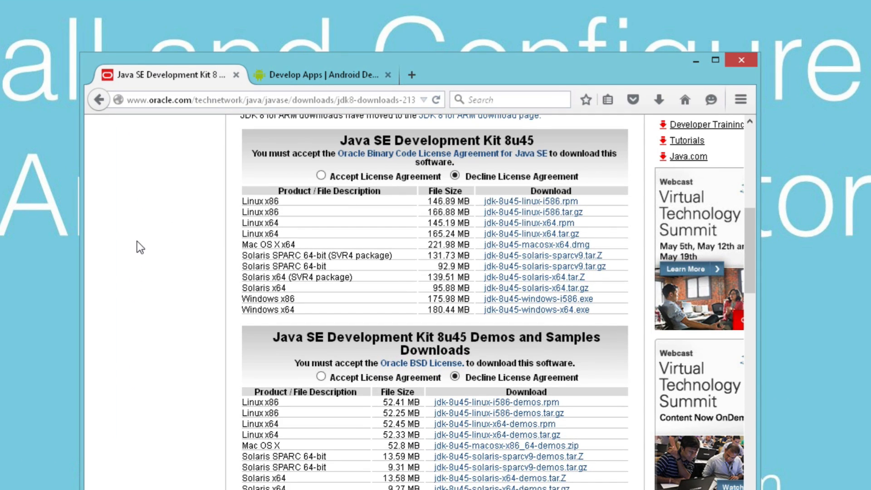
{"action": "mouse_move", "coordinate": [192, 119]}
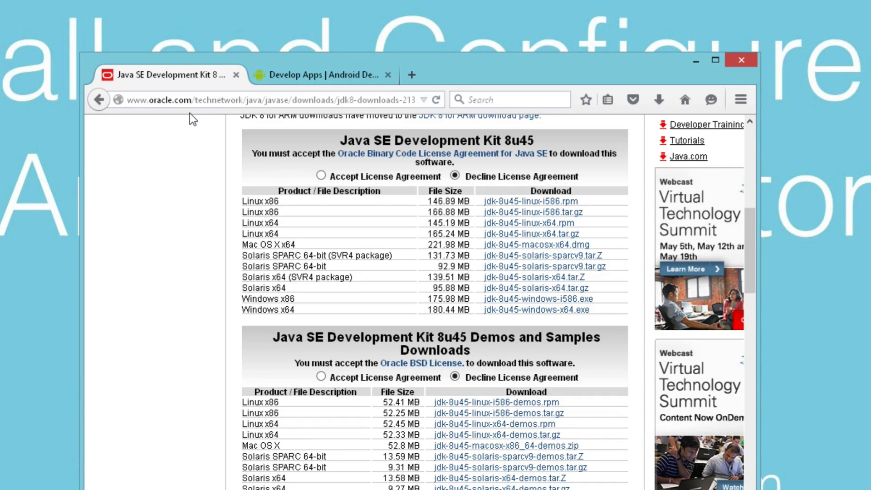
{"action": "mouse_move", "coordinate": [309, 196]}
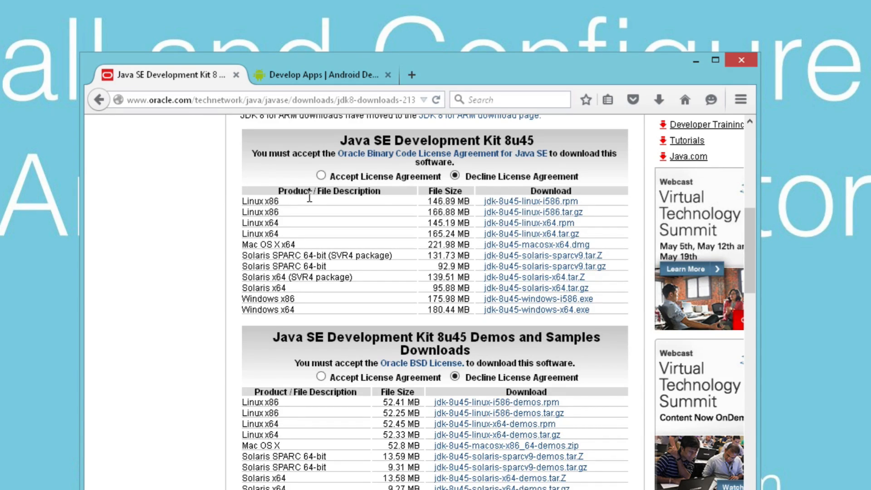
{"action": "mouse_move", "coordinate": [306, 74]}
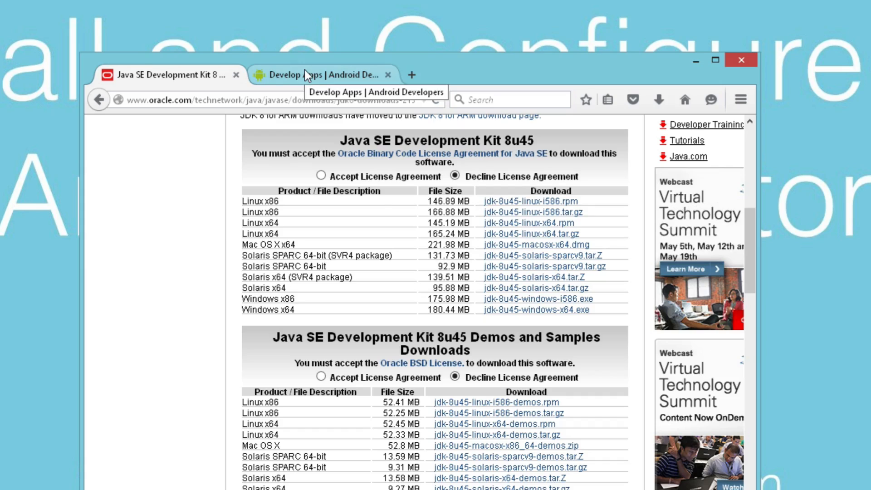
Step: Switch Firefox from the Oracle JDK download page to the Android Developers tab
{"action": "left_click", "coordinate": [322, 75]}
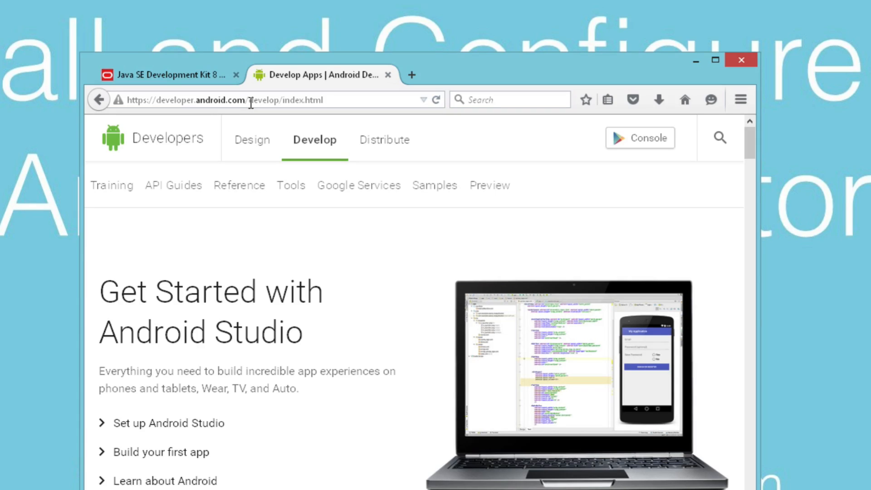
{"action": "mouse_move", "coordinate": [254, 271]}
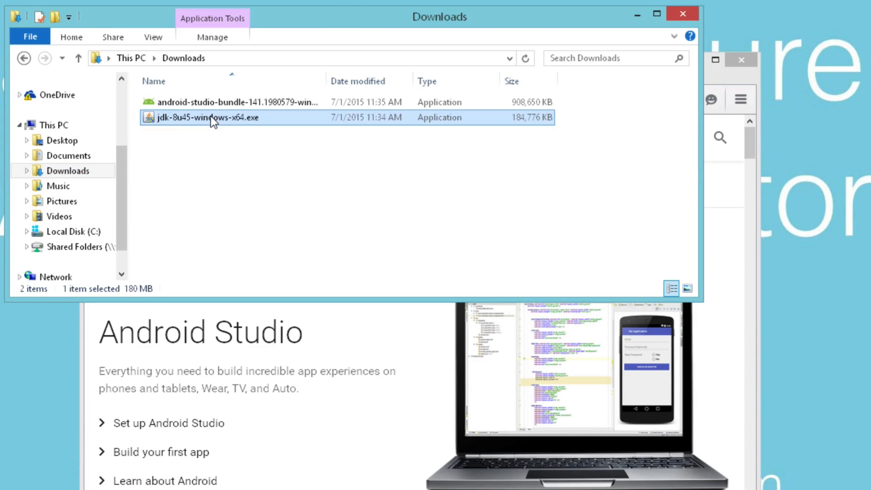
{"action": "mouse_move", "coordinate": [194, 120]}
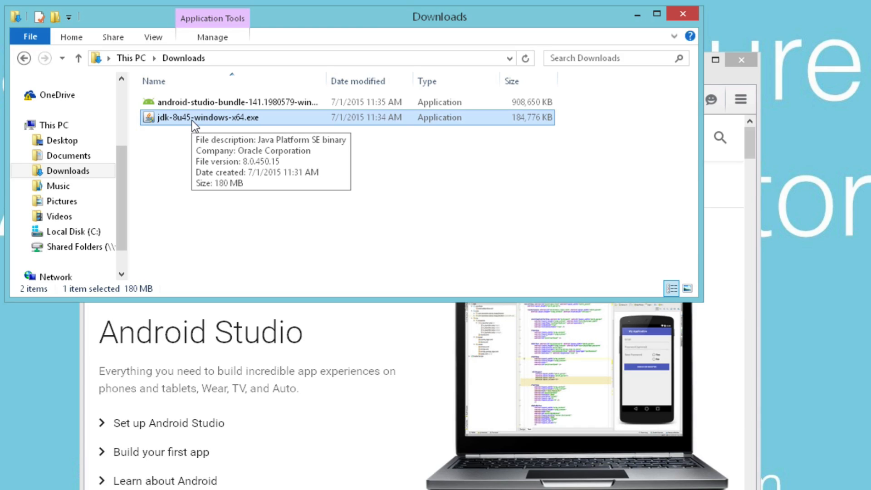
Step: Run jdk-8u45-windows-x64.exe from Downloads and allow it to make changes
{"action": "left_click", "coordinate": [239, 103]}
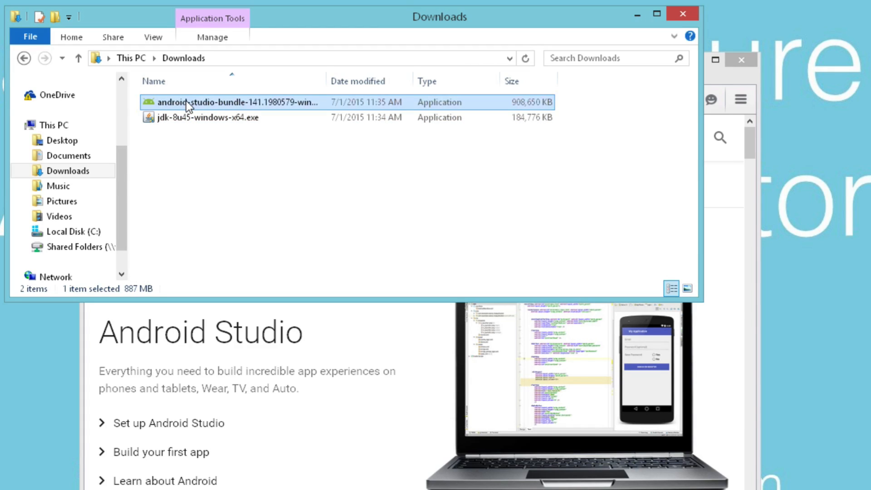
{"action": "left_click", "coordinate": [222, 117]}
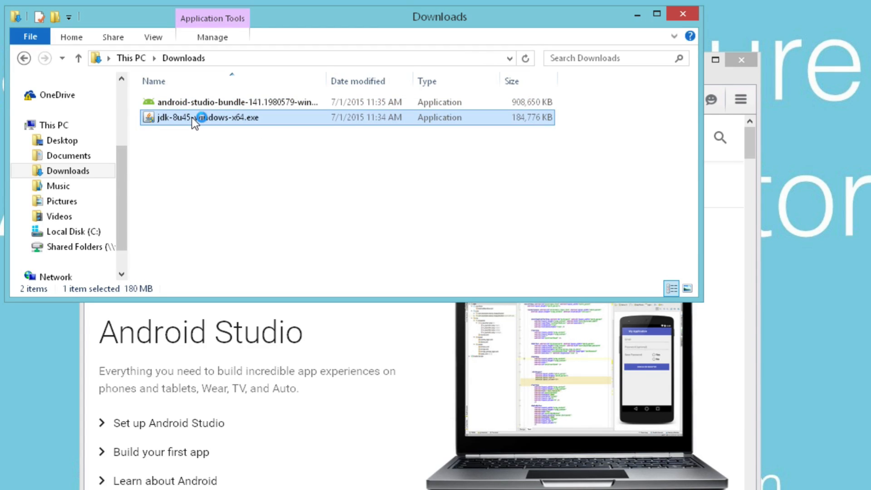
{"action": "double_click", "coordinate": [200, 117]}
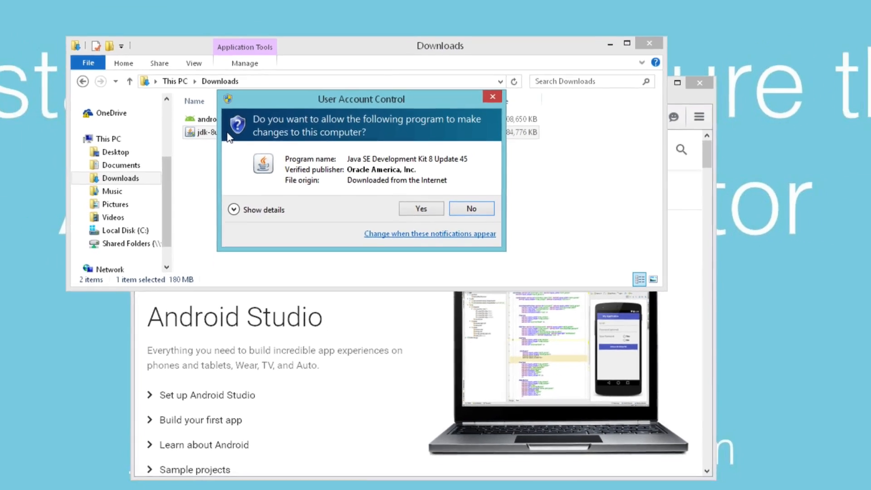
{"action": "left_click", "coordinate": [420, 208]}
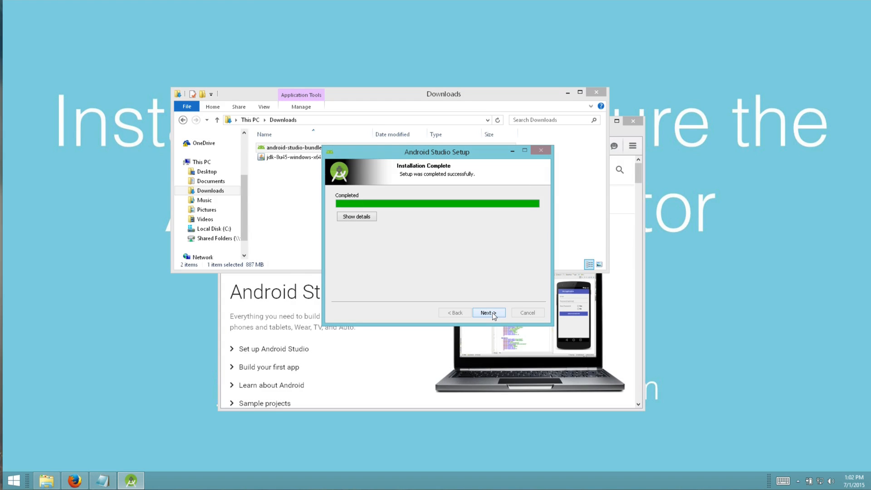
Step: Finish Android Studio setup, start without importing settings and allow it through the firewall
{"action": "left_click", "coordinate": [488, 312]}
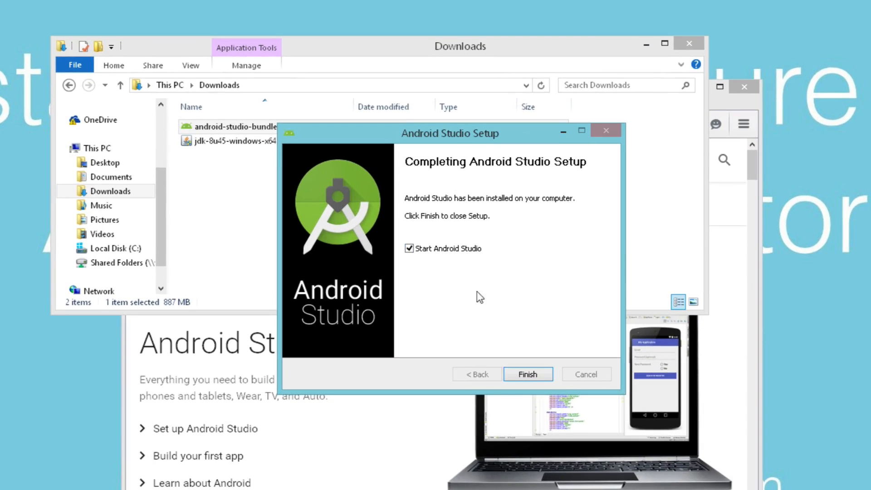
{"action": "left_click", "coordinate": [526, 374]}
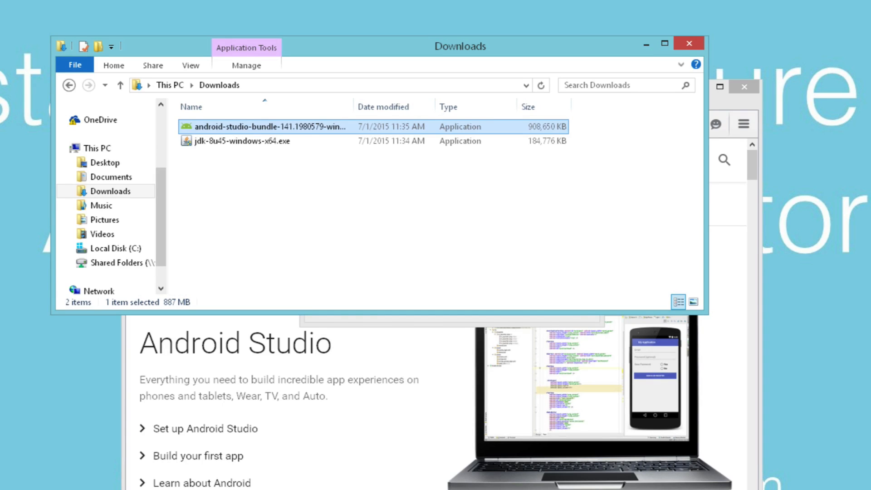
{"action": "double_click", "coordinate": [264, 127]}
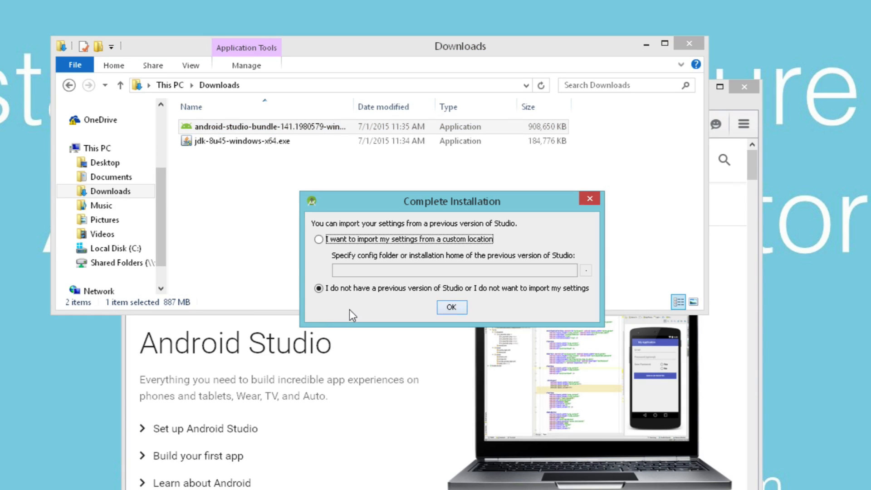
{"action": "left_click", "coordinate": [452, 308]}
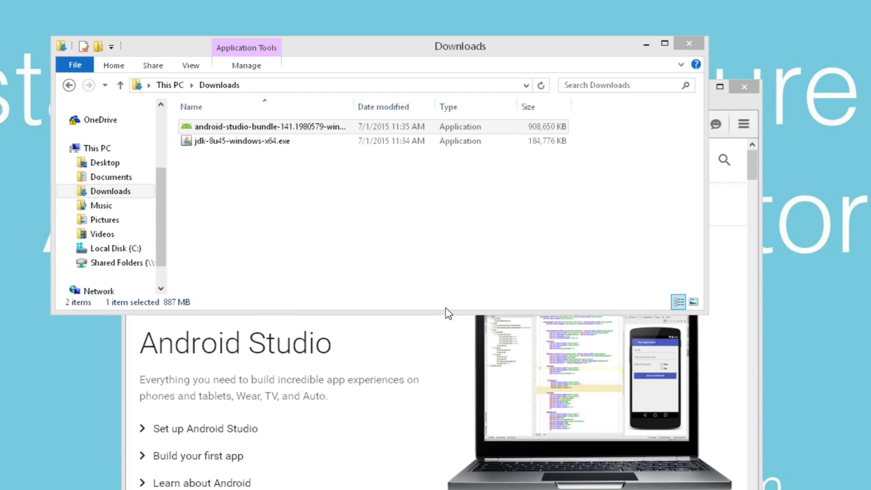
{"action": "double_click", "coordinate": [258, 127]}
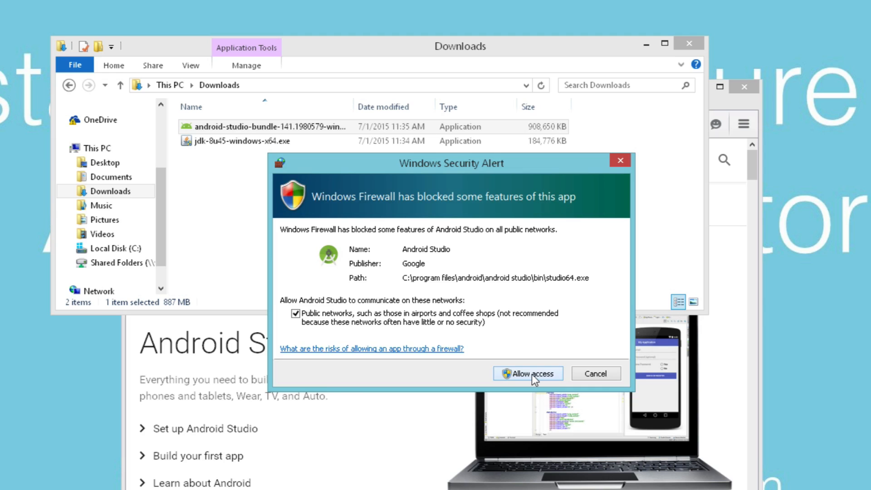
{"action": "left_click", "coordinate": [526, 373]}
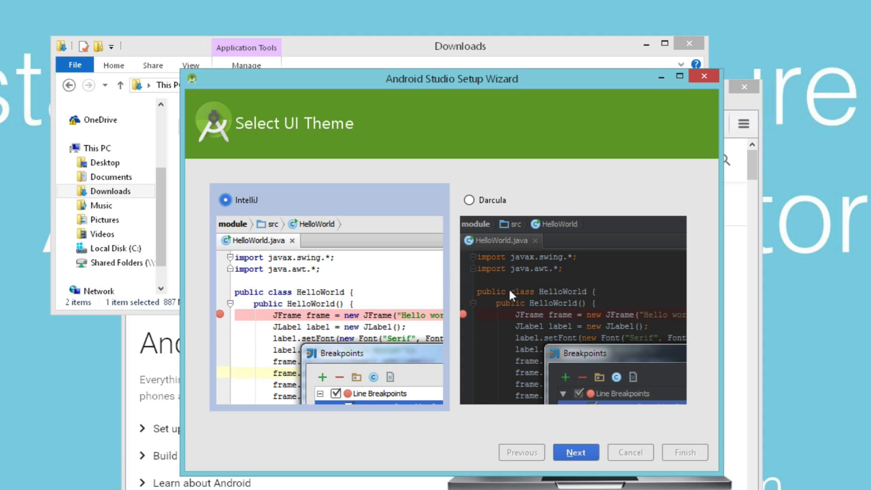
Step: Keep the IntelliJ theme, finish the SDK component downloads and close the Welcome window
{"action": "left_click", "coordinate": [576, 452]}
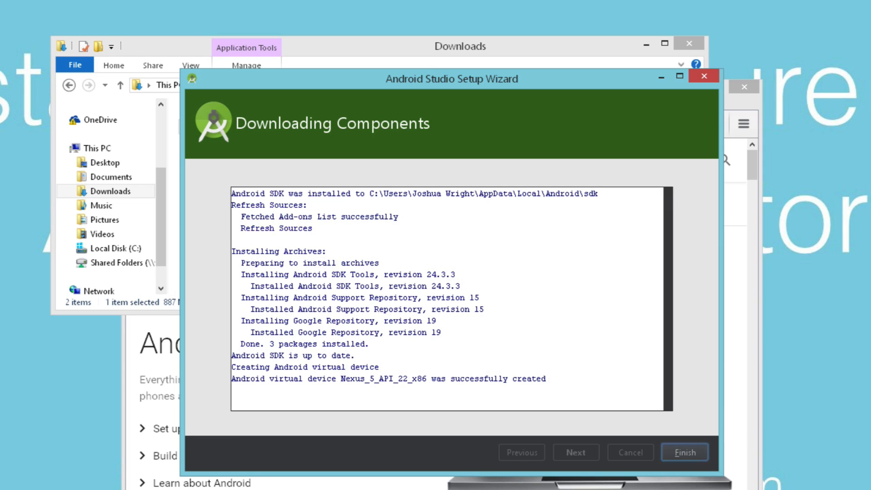
{"action": "mouse_move", "coordinate": [714, 474]}
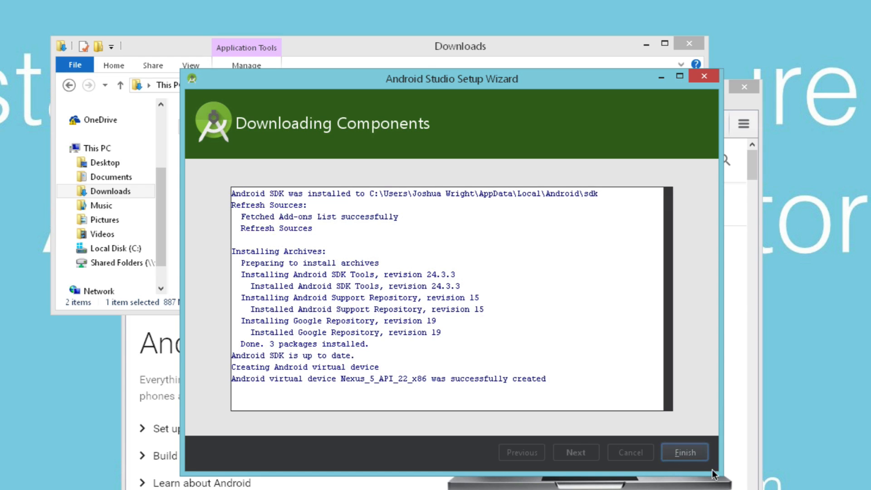
{"action": "left_click", "coordinate": [685, 452]}
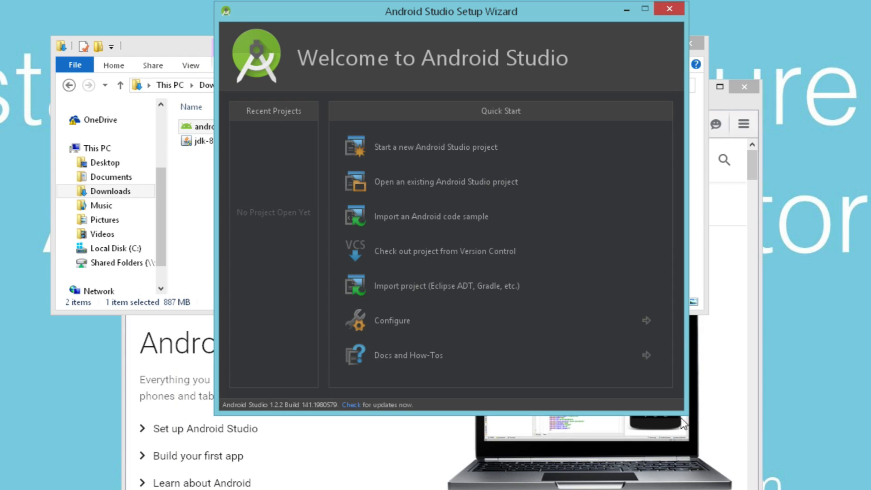
{"action": "mouse_move", "coordinate": [670, 10]}
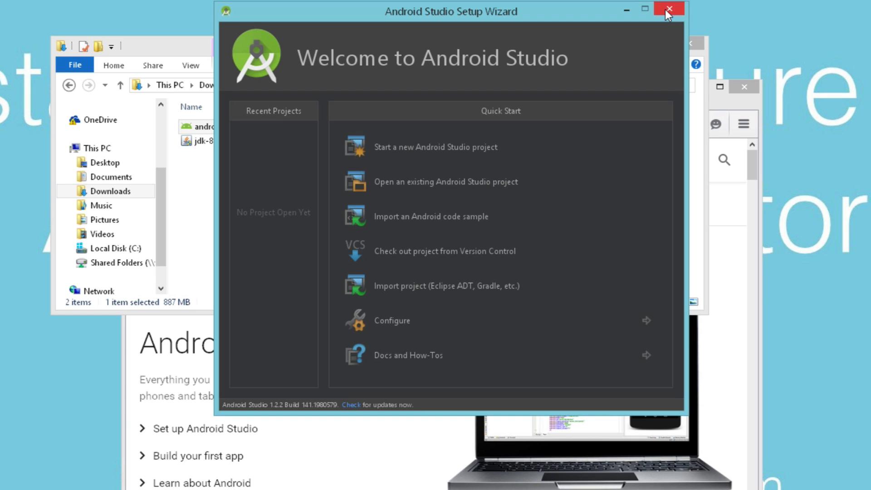
{"action": "left_click", "coordinate": [669, 9]}
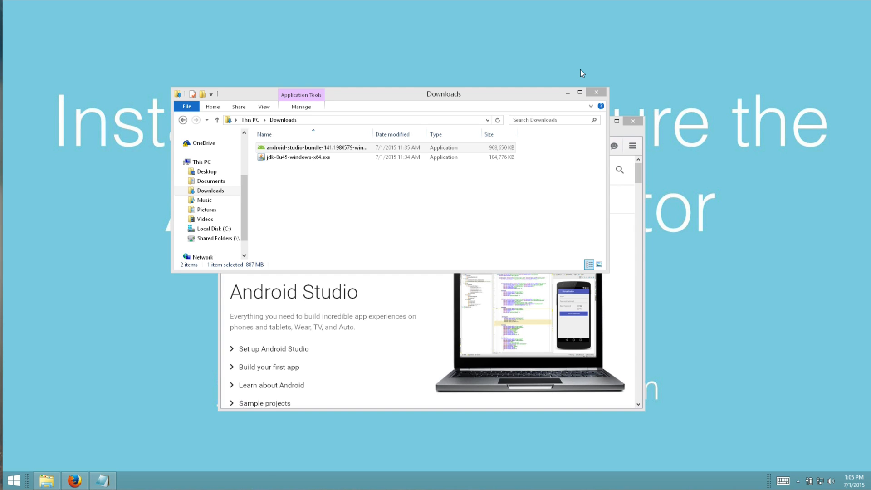
{"action": "mouse_move", "coordinate": [429, 122]}
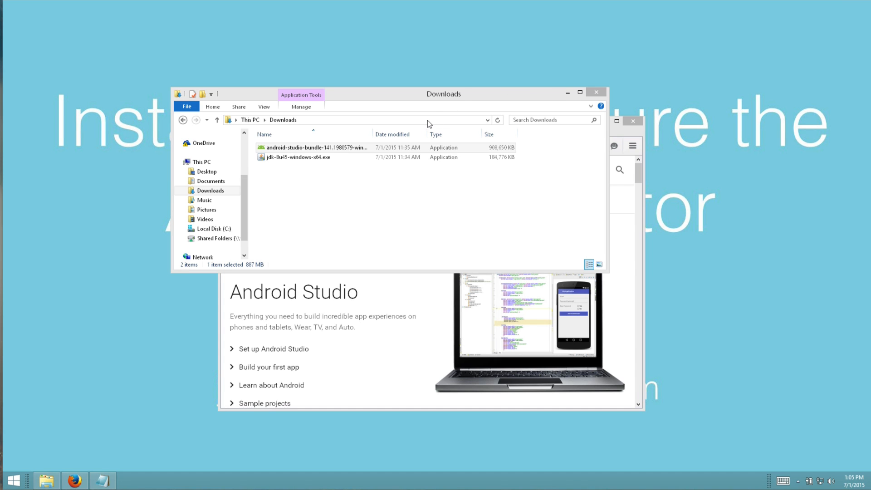
Step: Browse into C:\Program Files\Android, then return to the root of drive C
{"action": "left_click", "coordinate": [213, 229]}
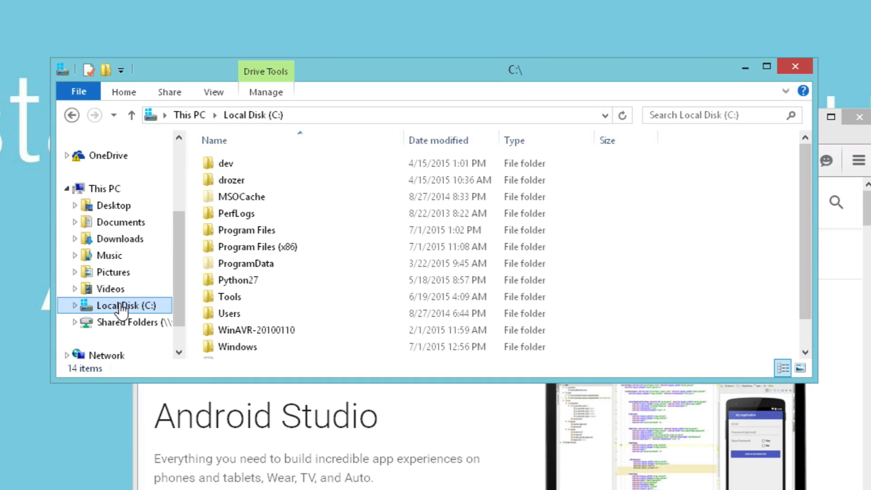
{"action": "double_click", "coordinate": [246, 230]}
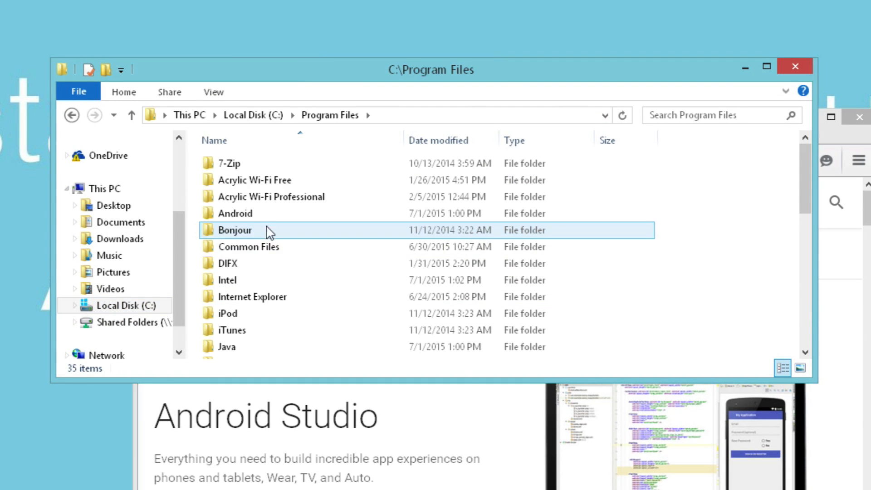
{"action": "double_click", "coordinate": [233, 212]}
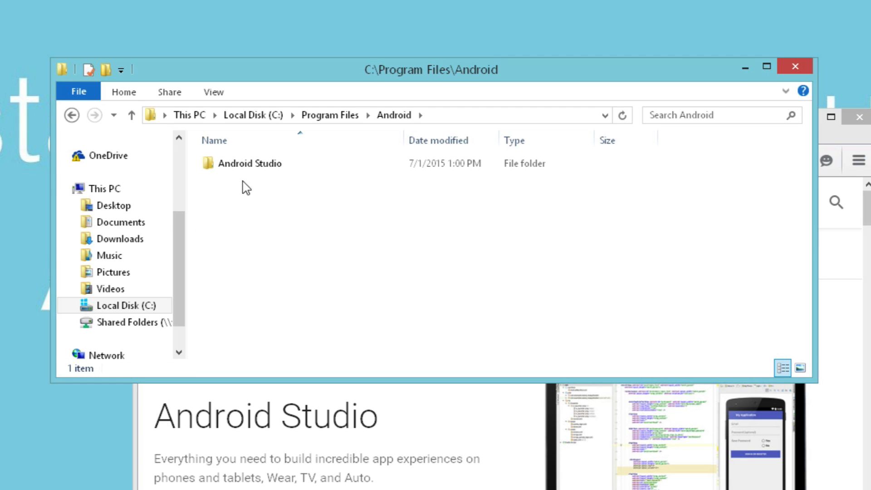
{"action": "left_click", "coordinate": [249, 162]}
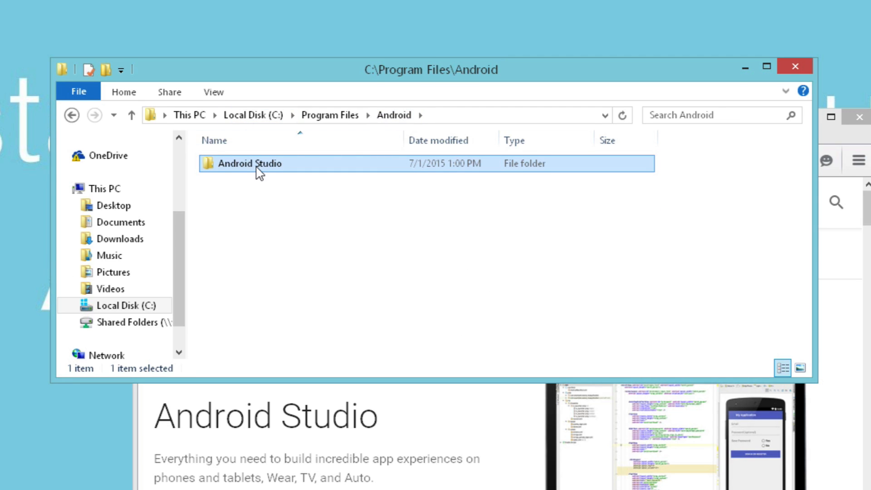
{"action": "mouse_move", "coordinate": [253, 115]}
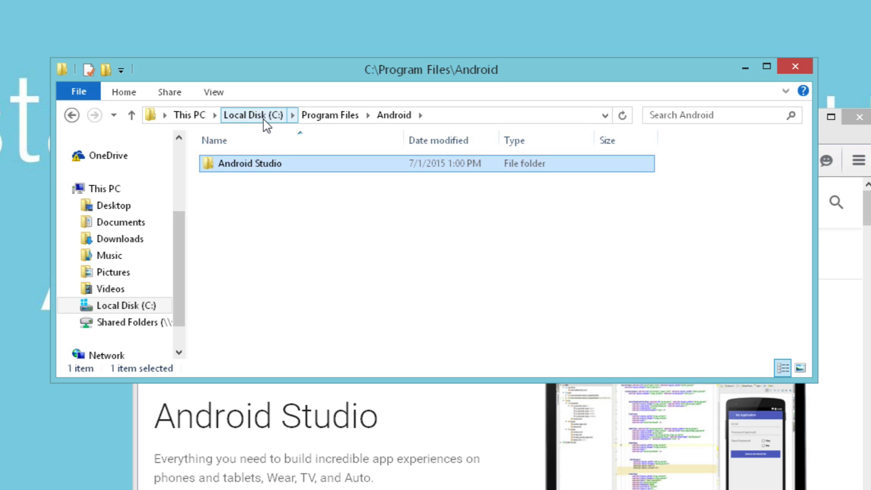
{"action": "left_click", "coordinate": [253, 116]}
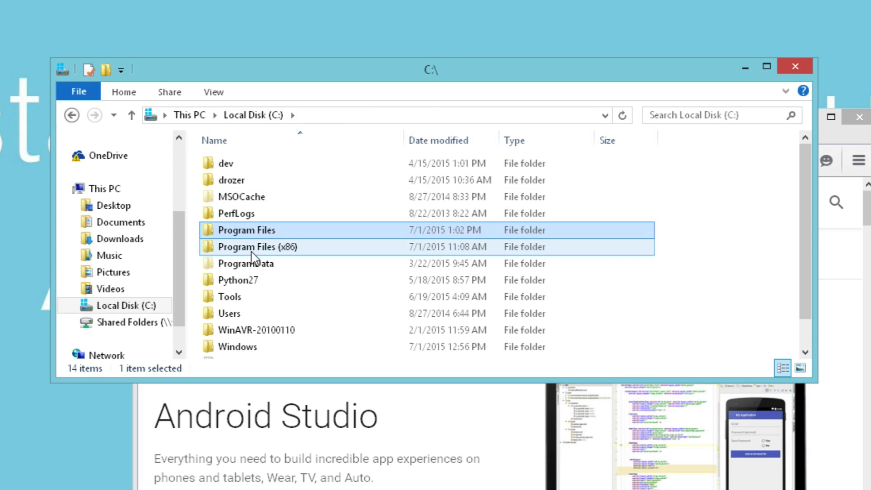
Step: Browse to the user's AppData\Local\Android\sdk\platform-tools folder
{"action": "double_click", "coordinate": [228, 313]}
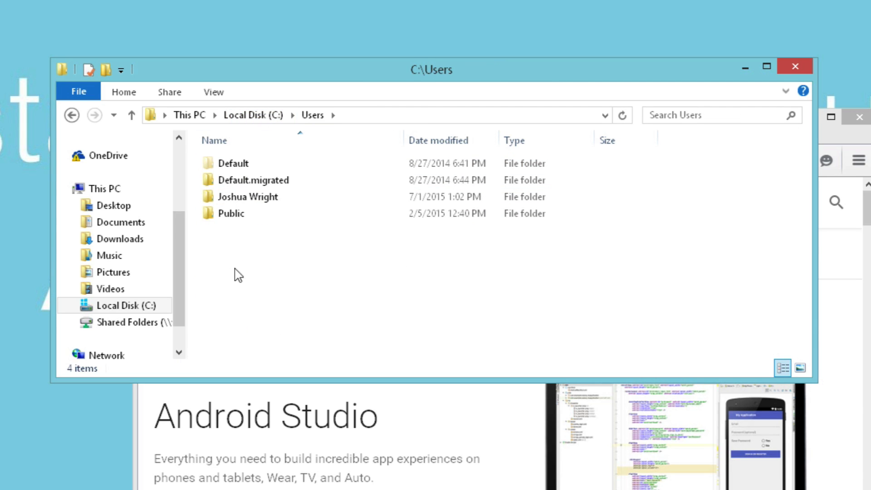
{"action": "double_click", "coordinate": [248, 196]}
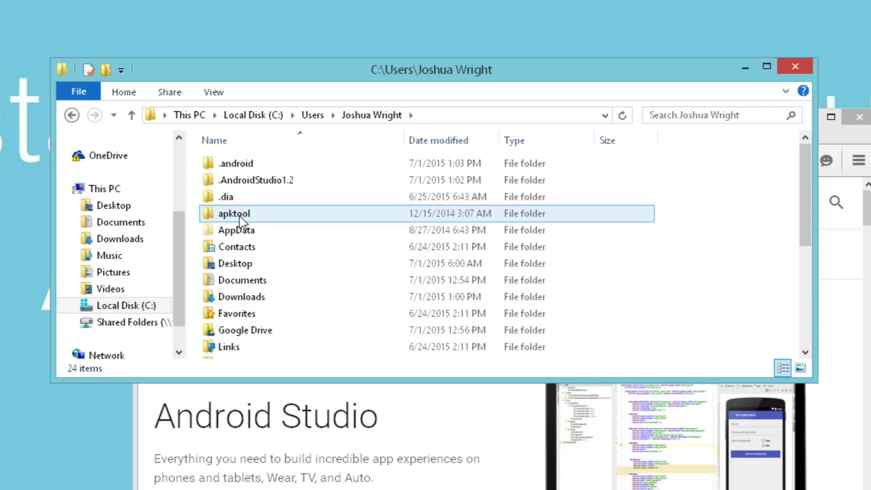
{"action": "double_click", "coordinate": [236, 229]}
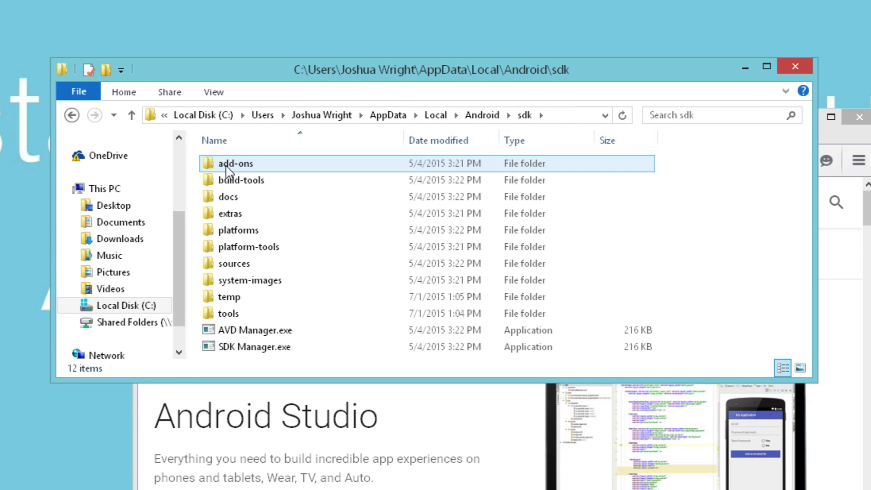
{"action": "left_click", "coordinate": [239, 180]}
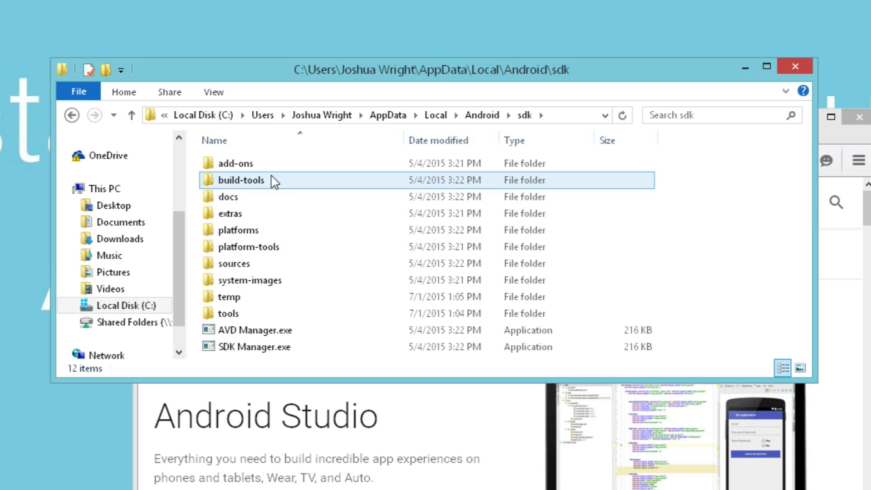
{"action": "left_click", "coordinate": [237, 229]}
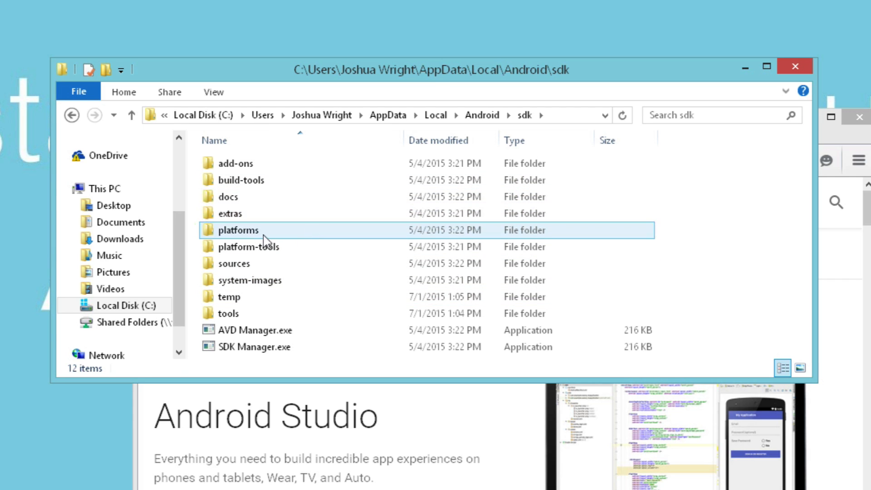
{"action": "left_click", "coordinate": [249, 247]}
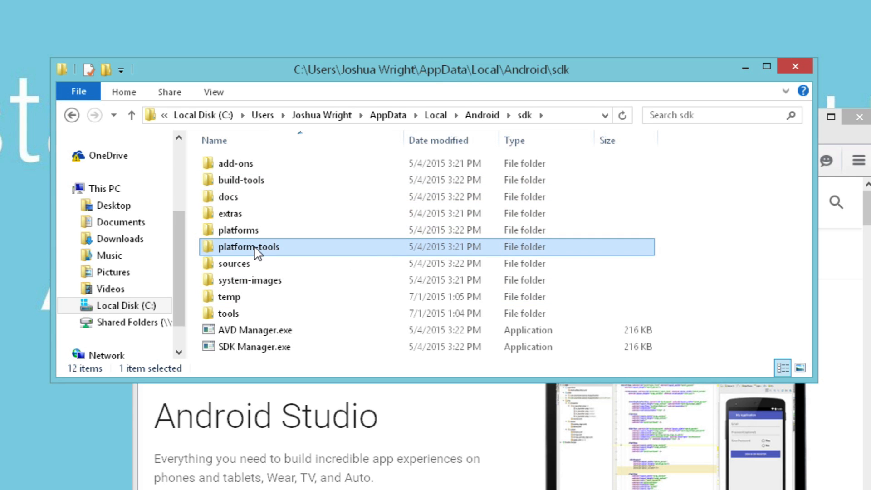
{"action": "left_click", "coordinate": [228, 313]}
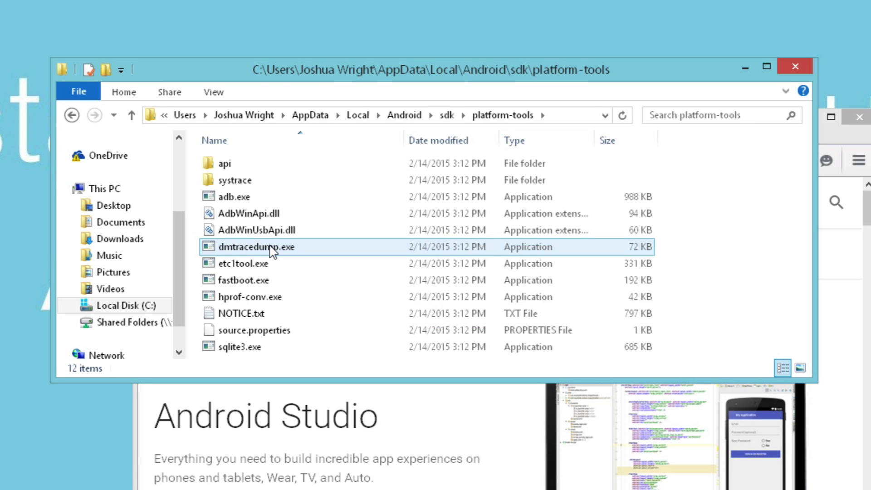
Step: Copy the platform-tools folder path from the address bar
{"action": "left_click", "coordinate": [251, 213]}
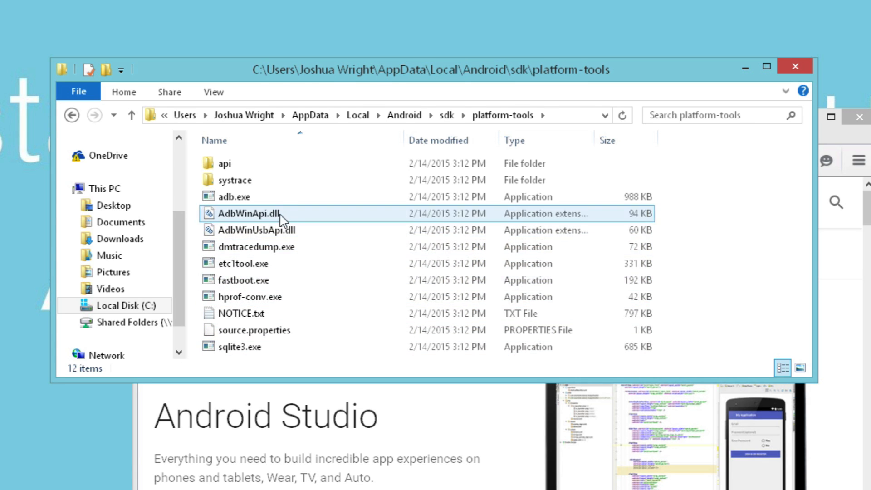
{"action": "left_click", "coordinate": [256, 247]}
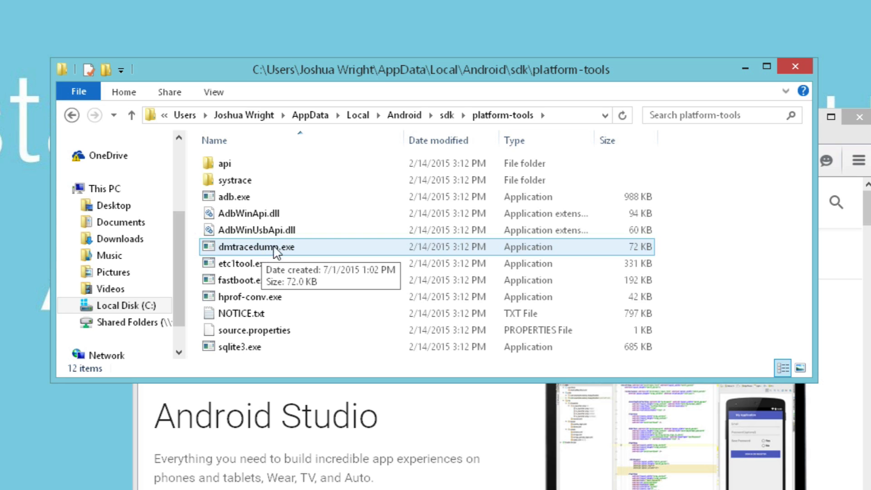
{"action": "left_click", "coordinate": [362, 115]}
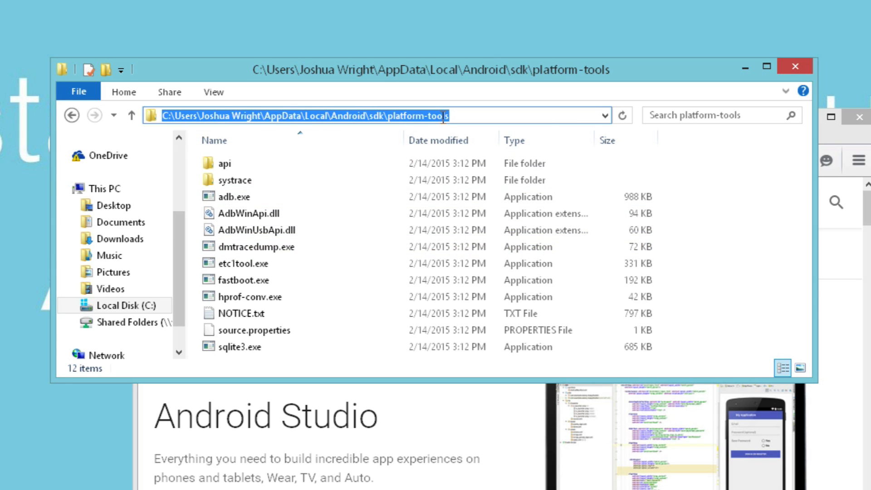
{"action": "right_click", "coordinate": [294, 115]}
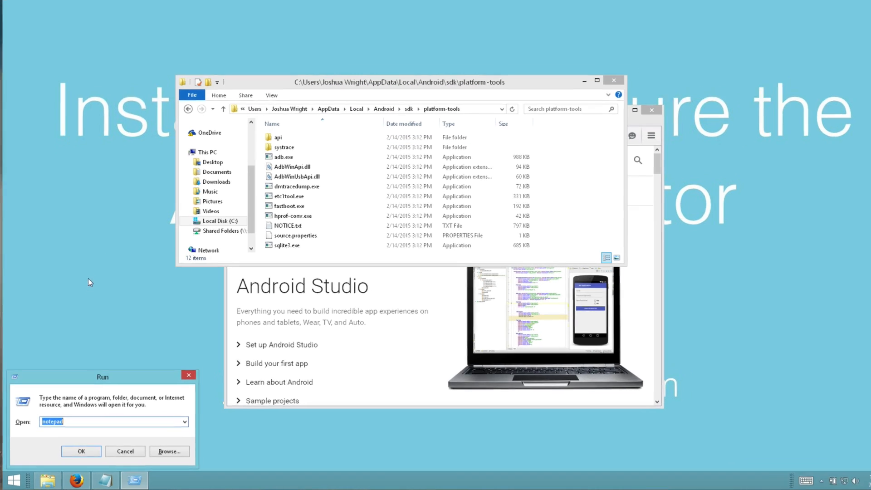
Step: Via systempropertiesadvanced, append the SDK platform-tools and tools folders to the user PATH and confirm
{"action": "type", "text": "systempropertiesadvanced"}
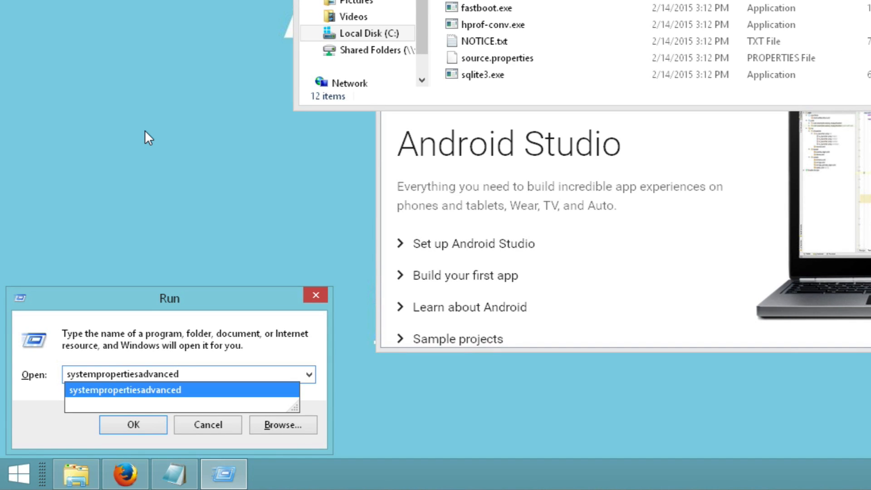
{"action": "left_click", "coordinate": [133, 425]}
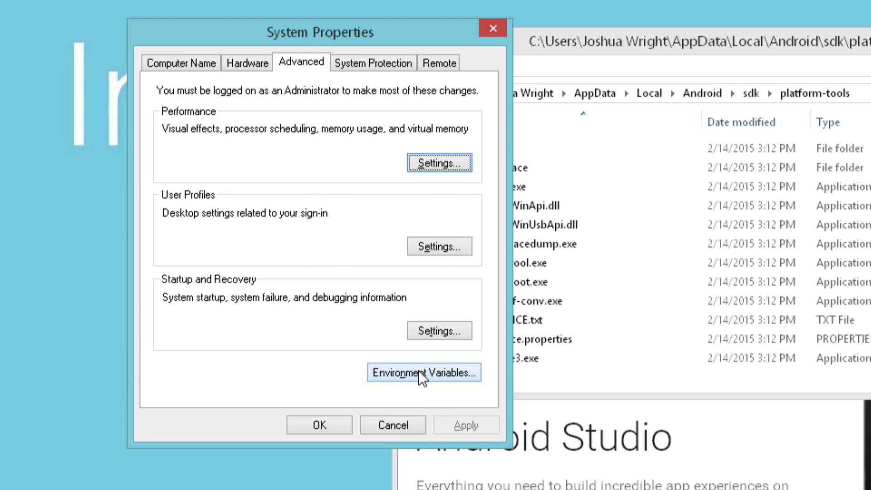
{"action": "left_click", "coordinate": [424, 373]}
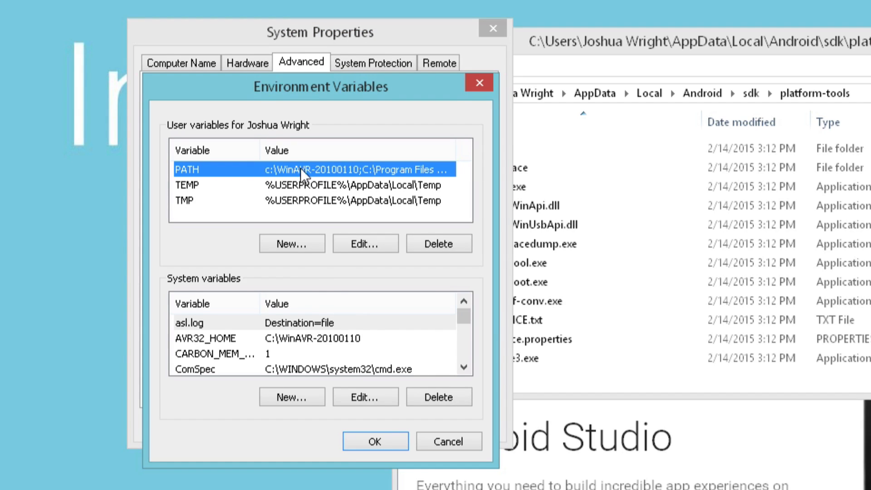
{"action": "left_click", "coordinate": [365, 243]}
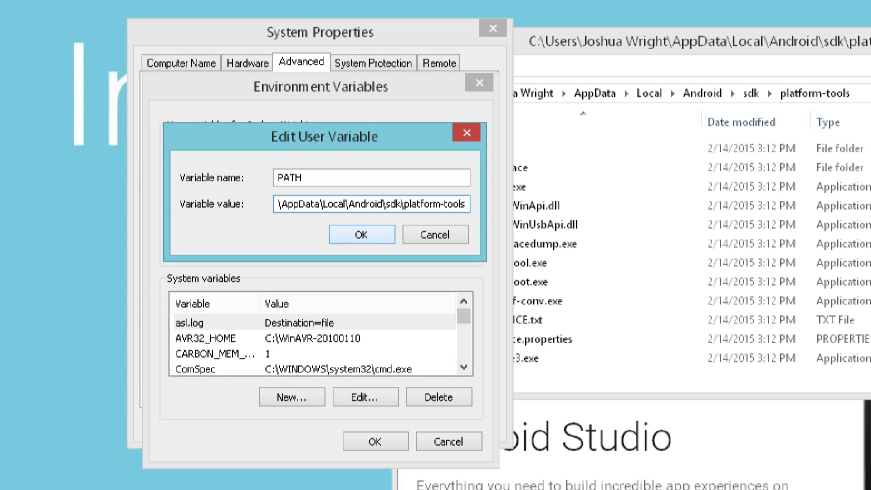
{"action": "type", "text": ";"}
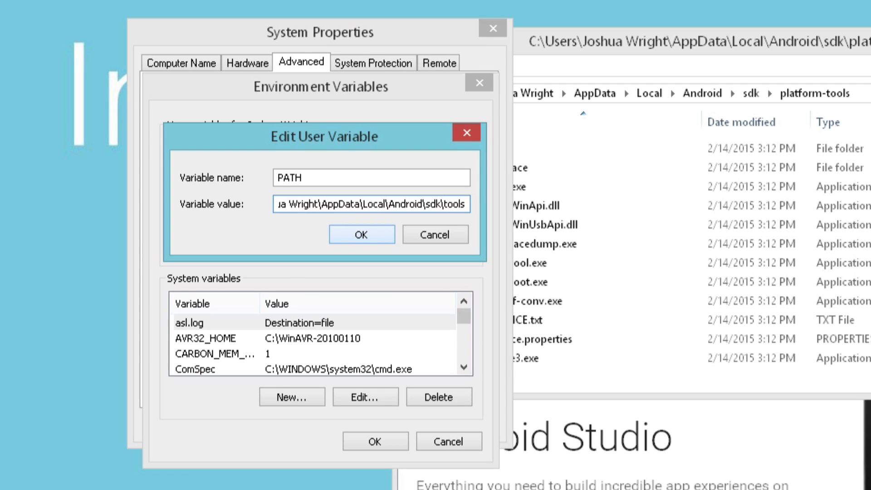
{"action": "left_click", "coordinate": [361, 234]}
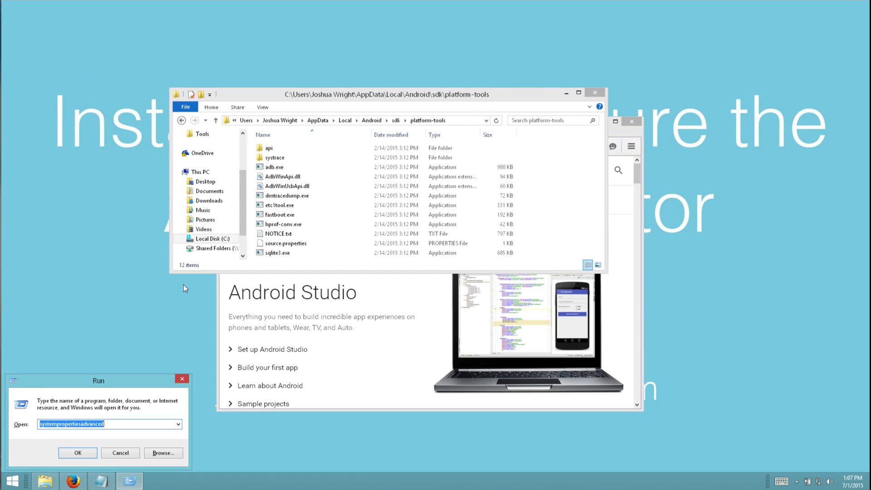
Step: In a new command prompt, verify adb, emulator and android with where, then enter android
{"action": "left_click", "coordinate": [79, 453]}
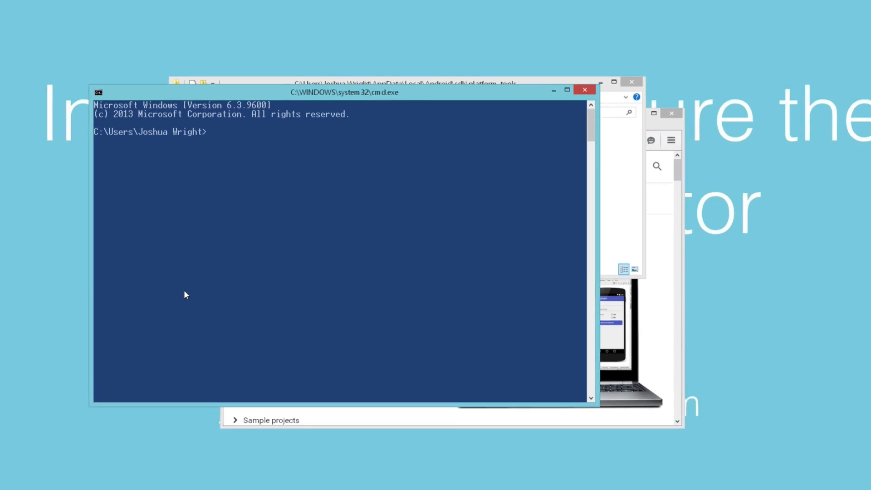
{"action": "type", "text": "where adb"}
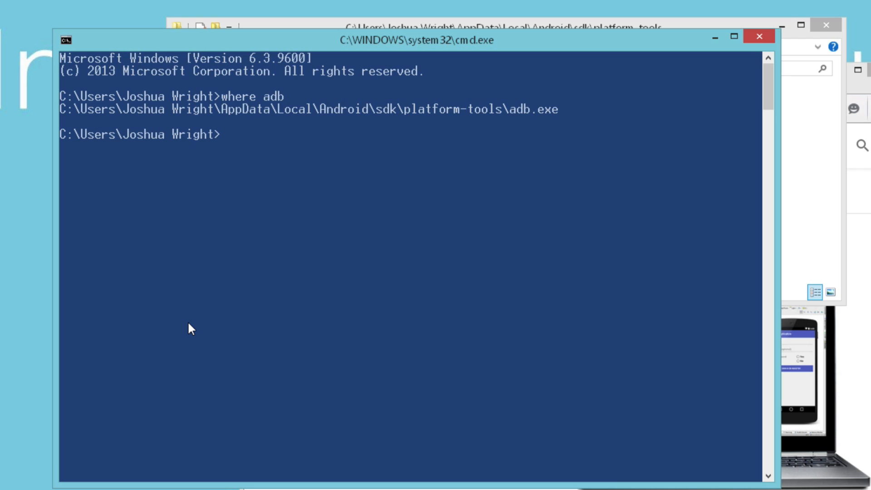
{"action": "type", "text": "where"}
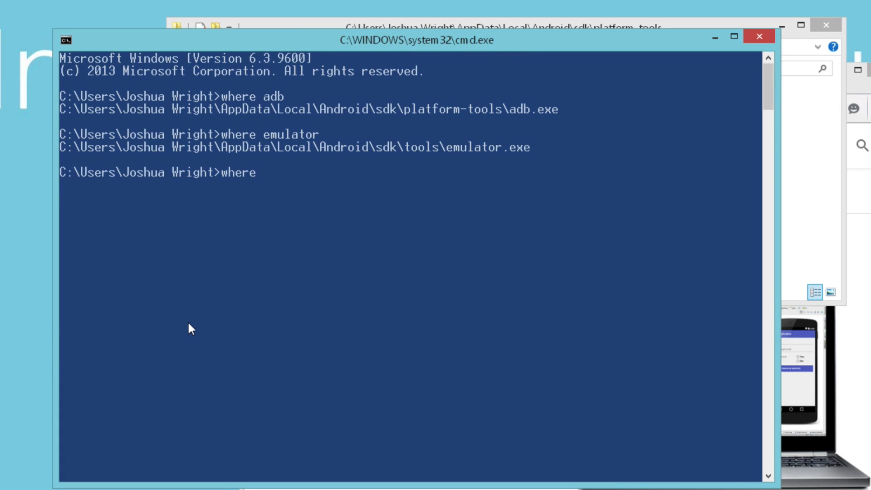
{"action": "type", "text": "android"}
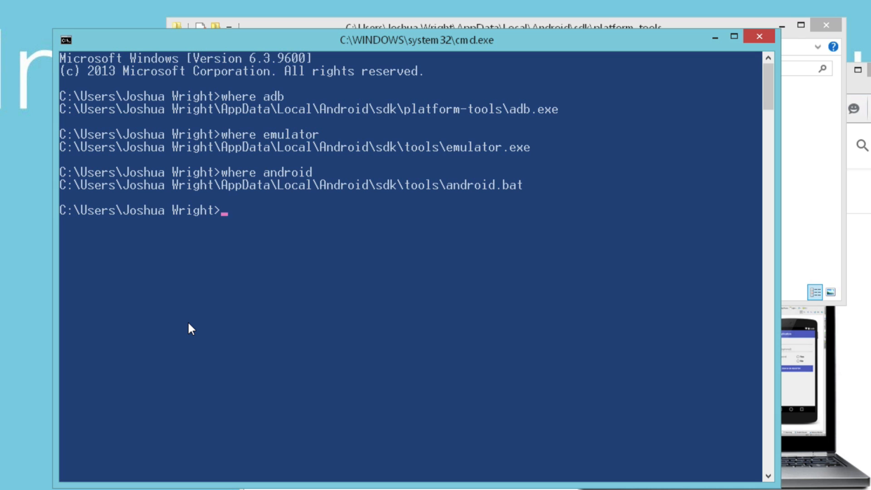
{"action": "type", "text": "android"}
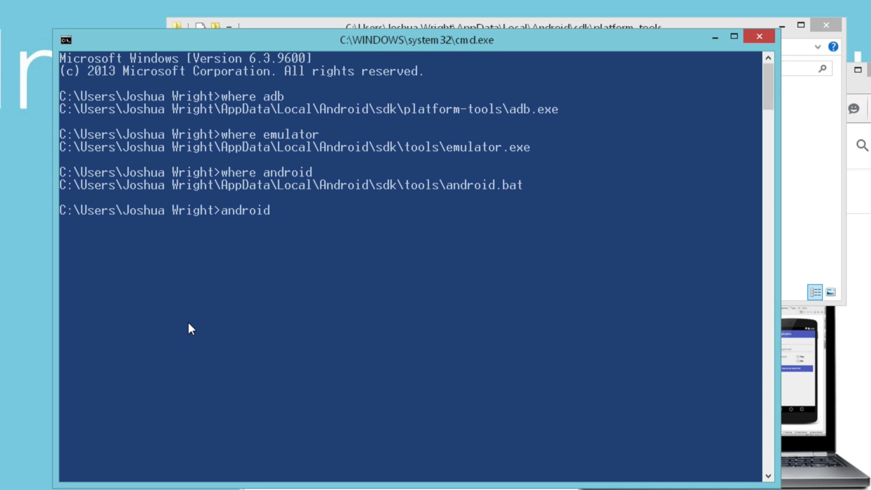
Step: Launch the Android SDK Manager and deselect all preselected packages
{"action": "key", "text": "Return"}
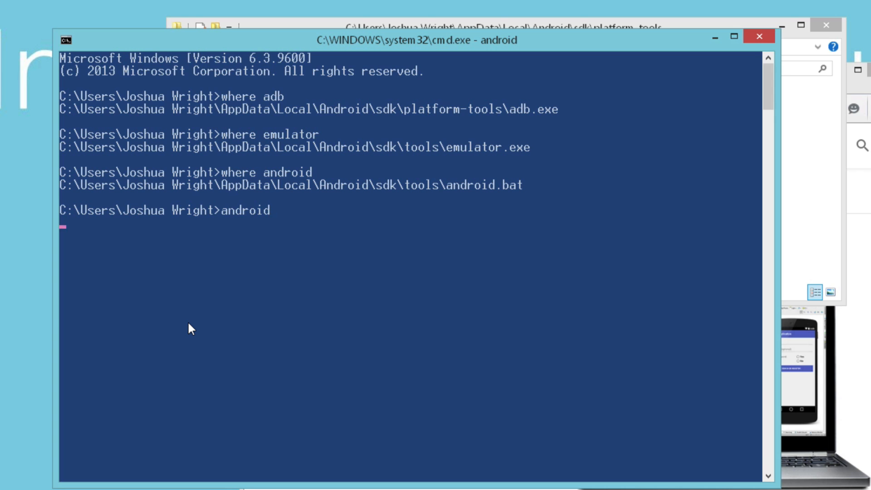
{"action": "key", "text": "Return"}
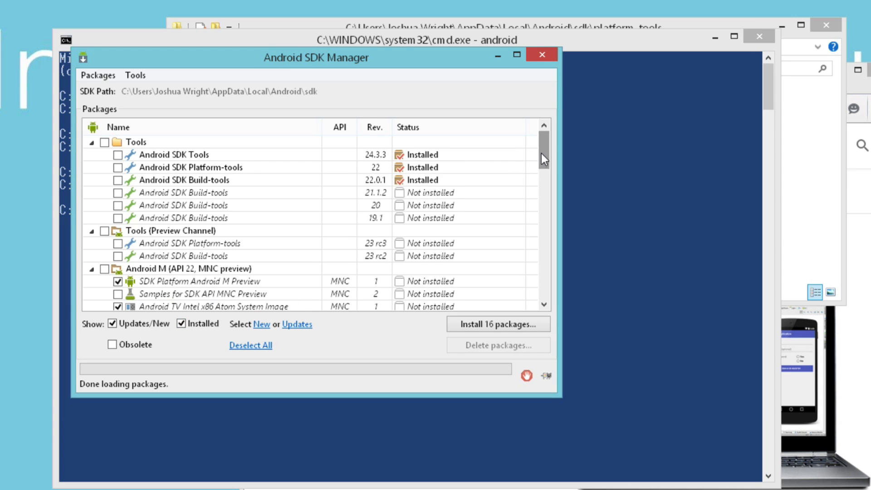
{"action": "scroll", "scroll_direction": "down", "scroll_amount": 3}
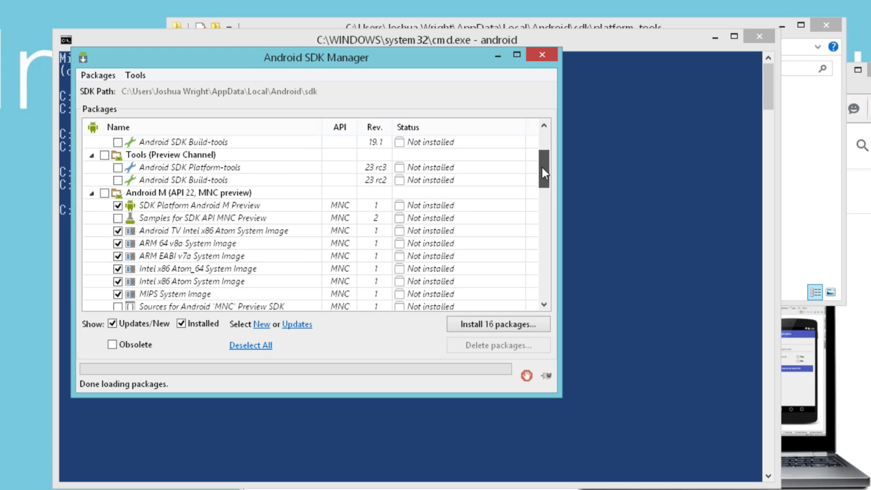
{"action": "left_click", "coordinate": [197, 268]}
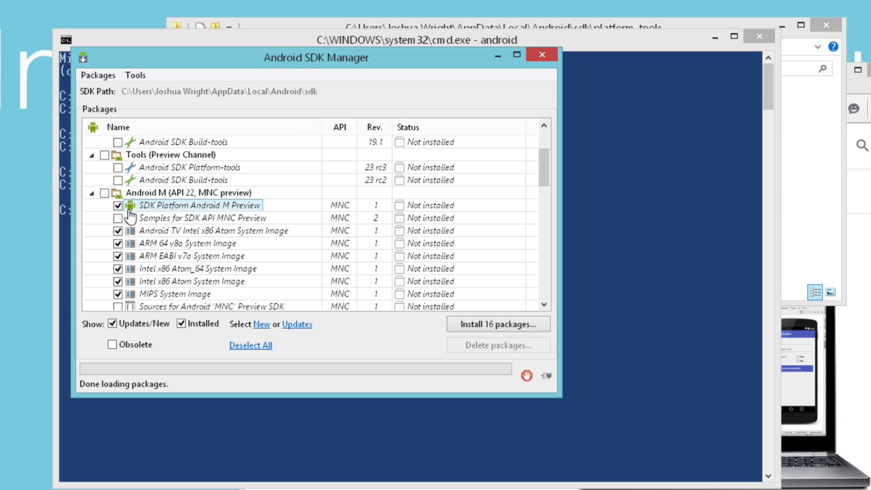
{"action": "mouse_move", "coordinate": [250, 344]}
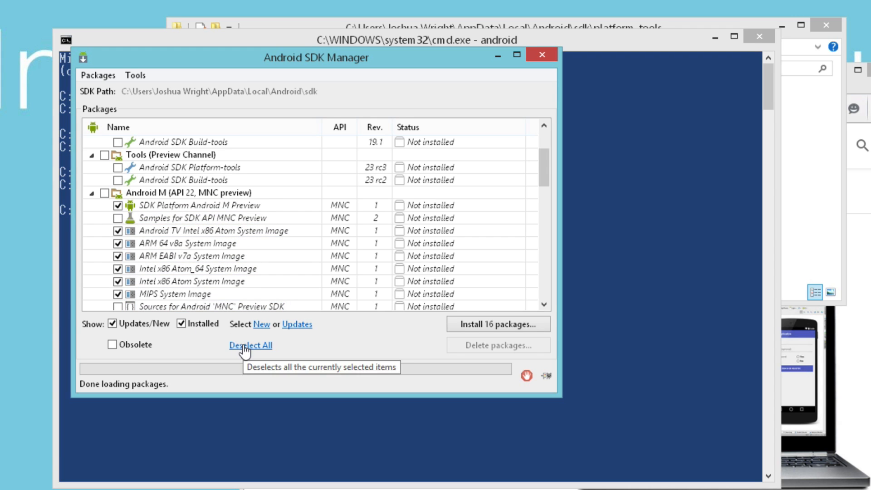
{"action": "left_click", "coordinate": [251, 344]}
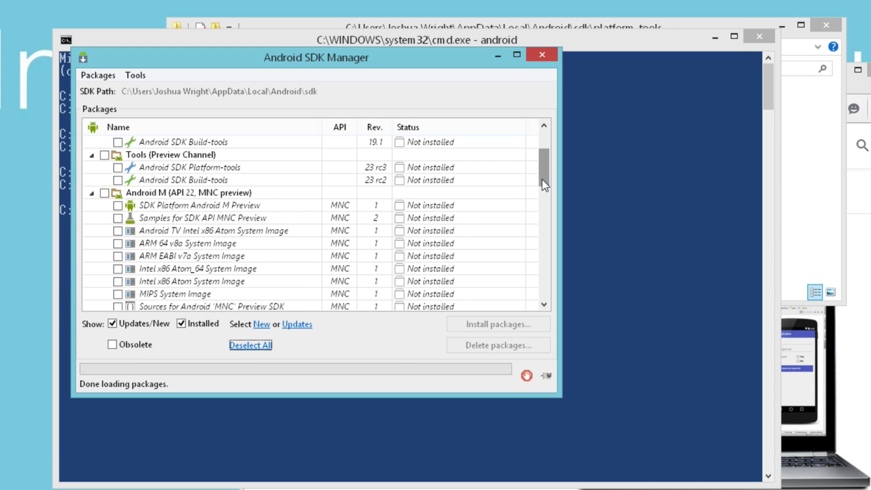
Step: Under Android 4.2.2 (API 17), mark the SDK Platform and Intel x86 Atom System Image
{"action": "scroll", "scroll_direction": "down", "scroll_amount": 3}
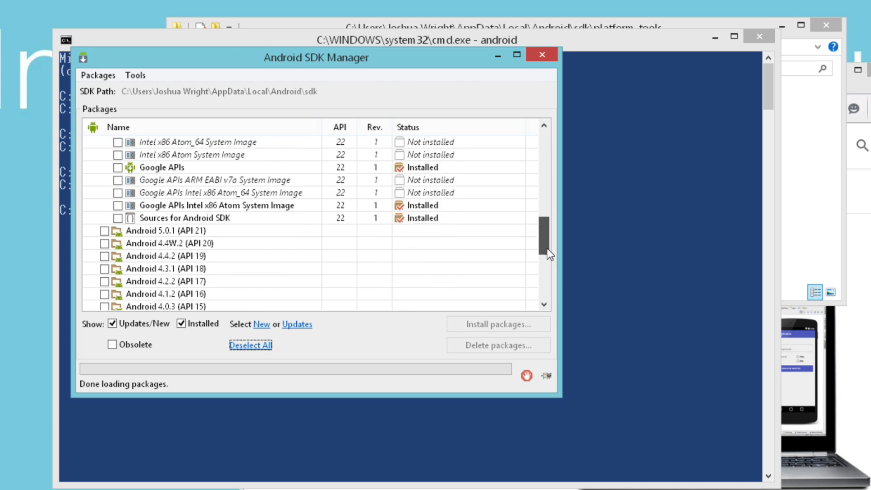
{"action": "scroll", "scroll_direction": "down", "scroll_amount": 3}
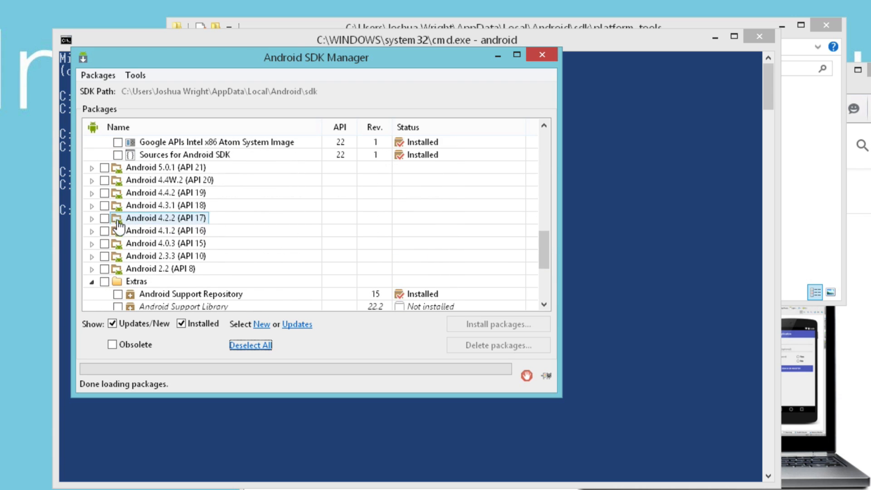
{"action": "left_click", "coordinate": [91, 218]}
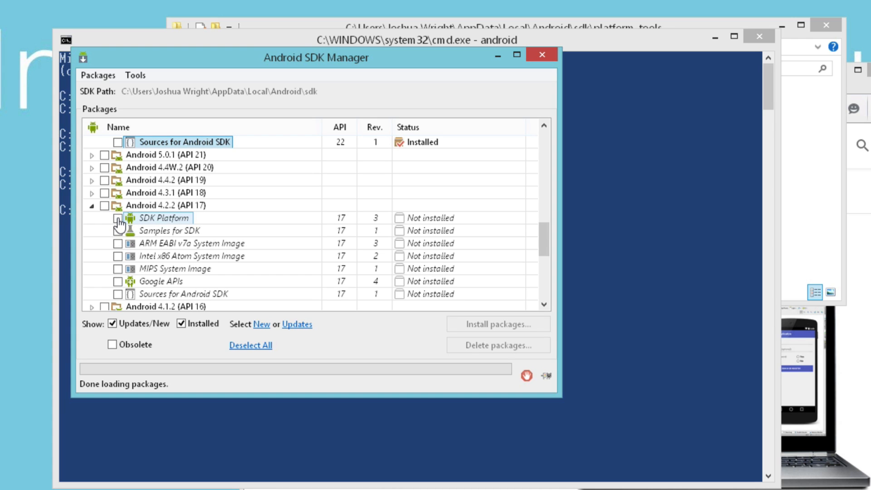
{"action": "left_click", "coordinate": [117, 218]}
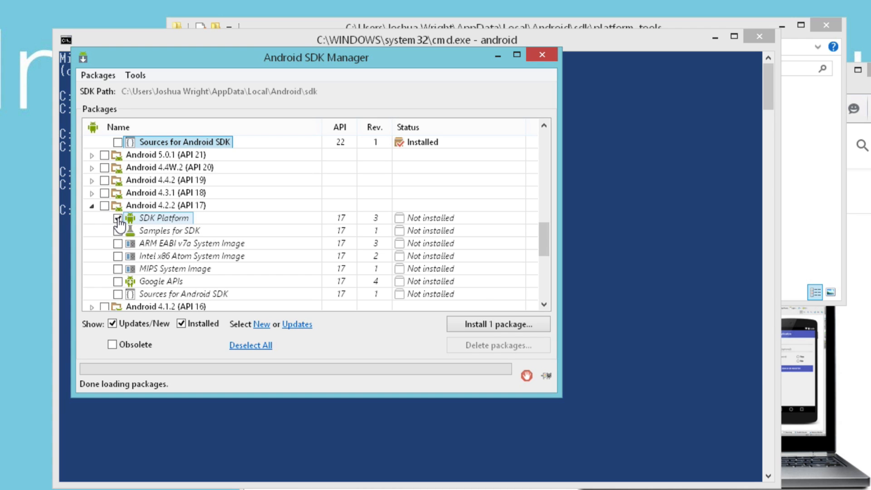
{"action": "left_click", "coordinate": [117, 218]}
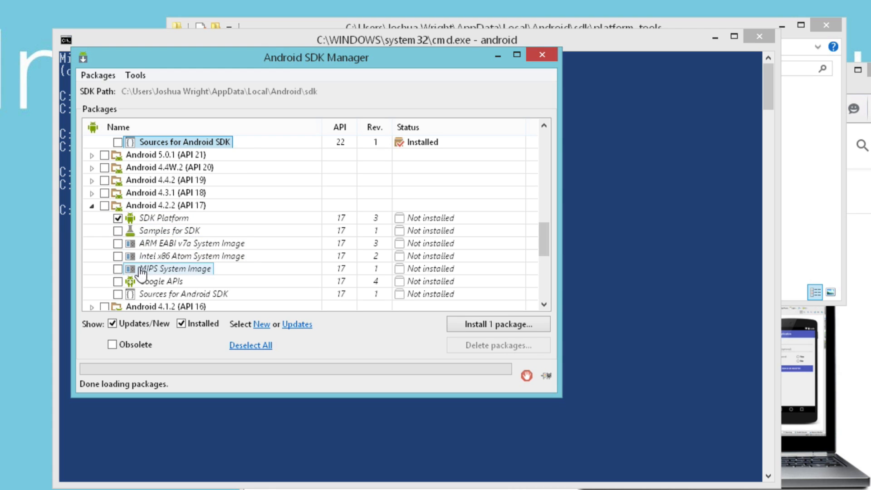
{"action": "mouse_move", "coordinate": [117, 261]}
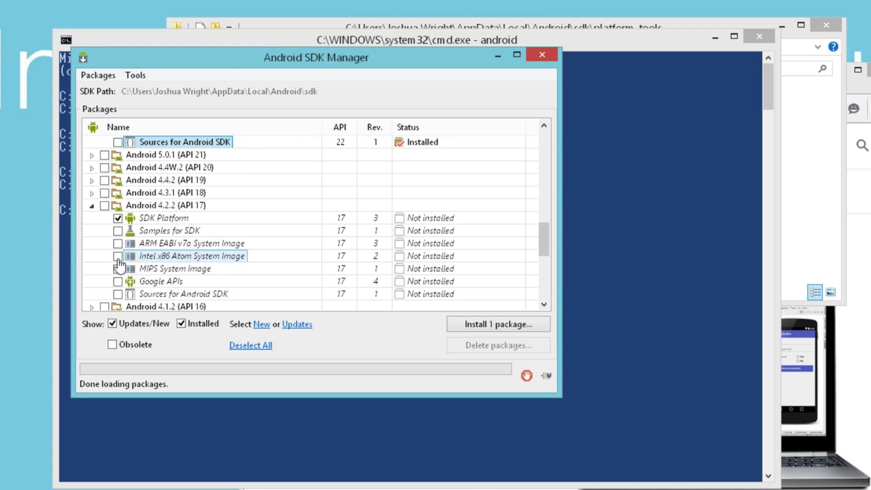
{"action": "left_click", "coordinate": [117, 256]}
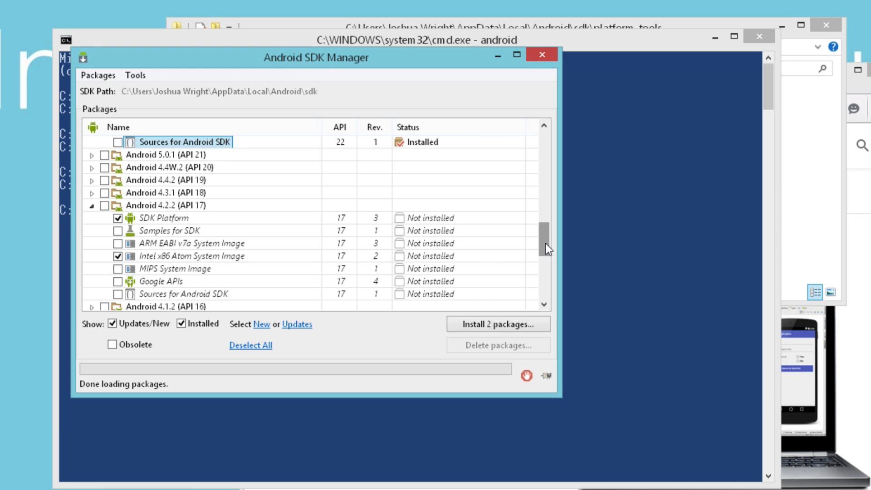
Step: Mark the HAXM installer under Extras and start installing the 3 packages
{"action": "scroll", "scroll_direction": "down", "scroll_amount": 3}
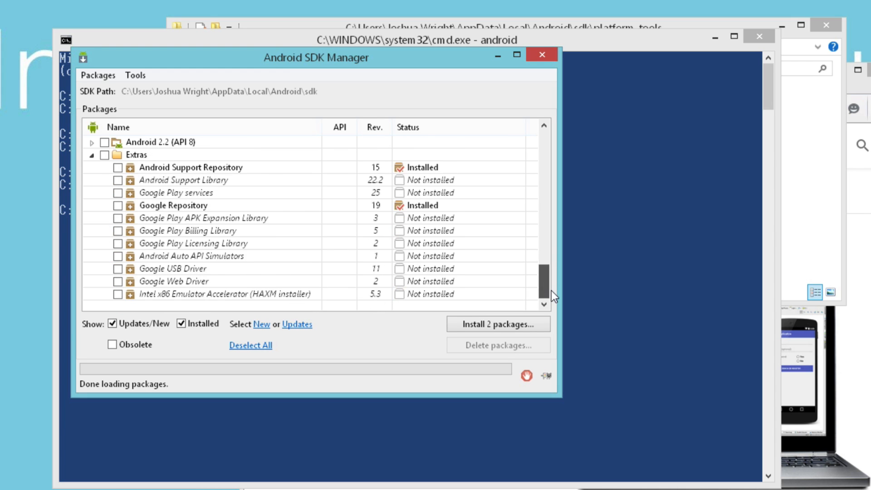
{"action": "left_click", "coordinate": [118, 294]}
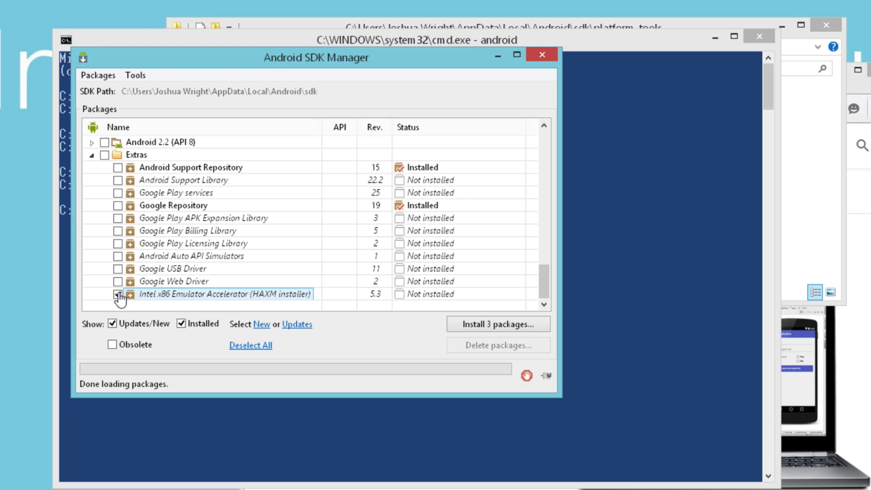
{"action": "left_click", "coordinate": [117, 294]}
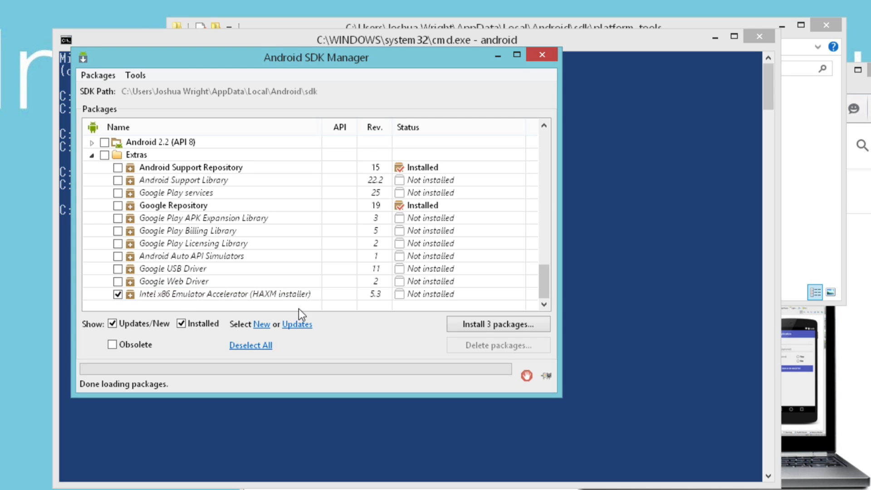
{"action": "left_click", "coordinate": [496, 324]}
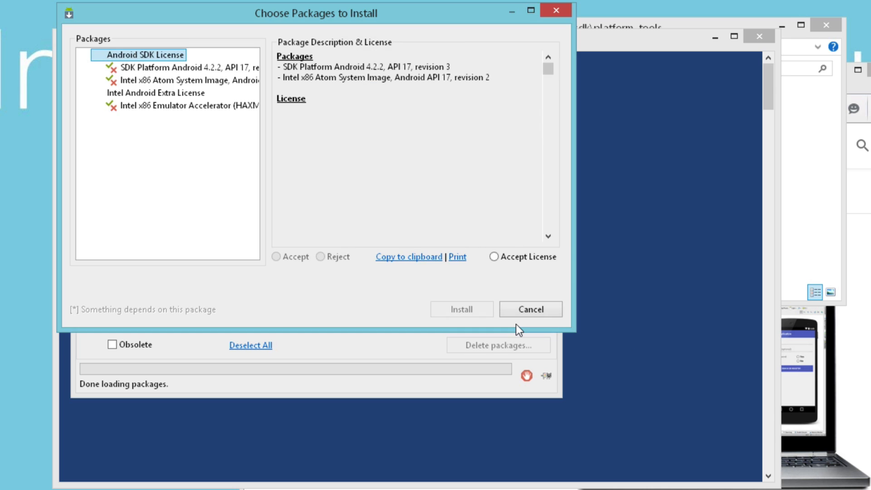
Step: Accept the licenses, install the three packages and close the SDK Manager
{"action": "left_click", "coordinate": [178, 67]}
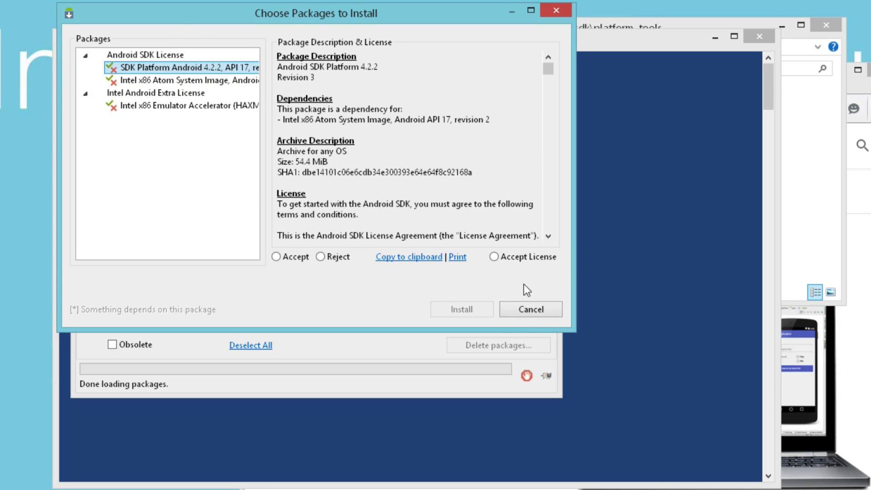
{"action": "left_click", "coordinate": [183, 106]}
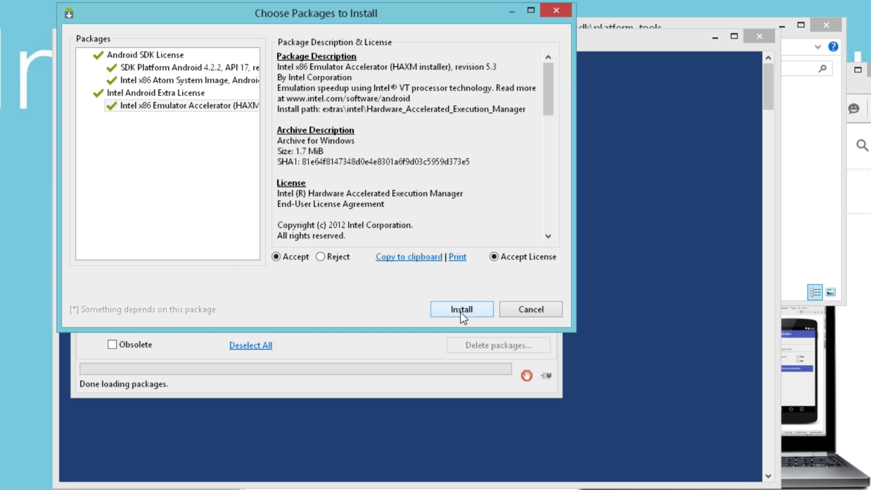
{"action": "left_click", "coordinate": [461, 308]}
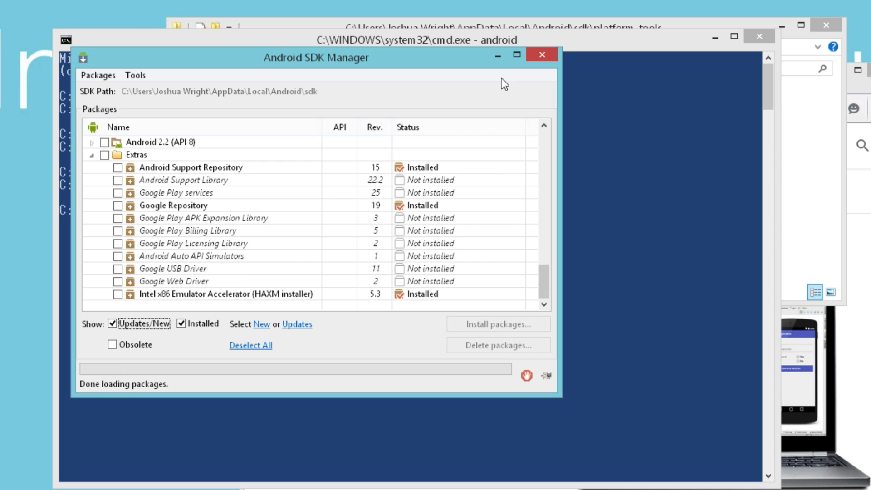
{"action": "left_click", "coordinate": [541, 55]}
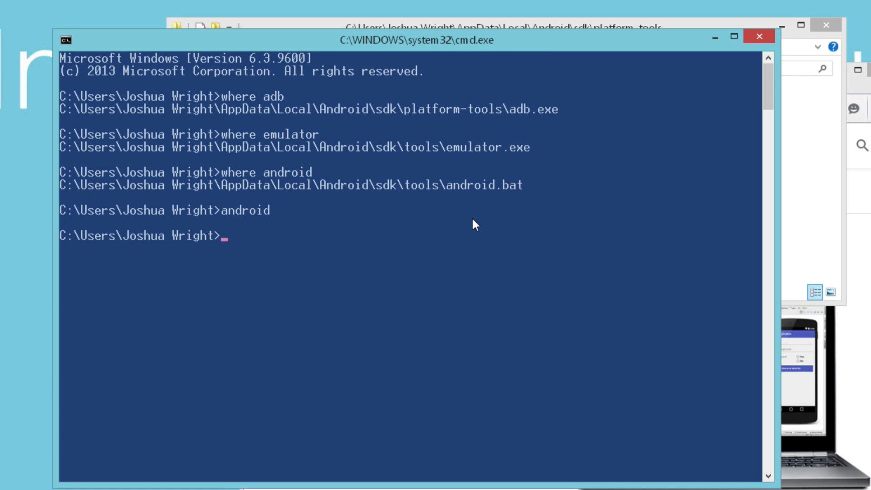
Step: Run 'android avd' and start creating a new virtual device
{"action": "type", "text": "android"}
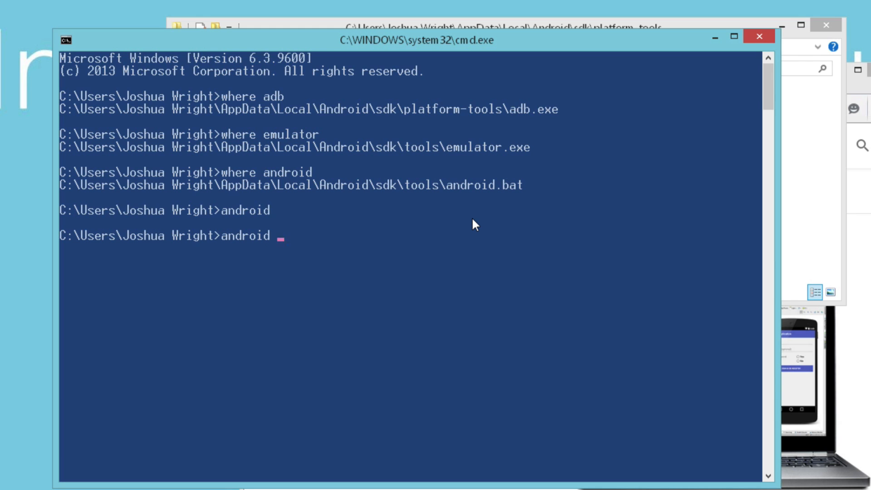
{"action": "type", "text": "avd"}
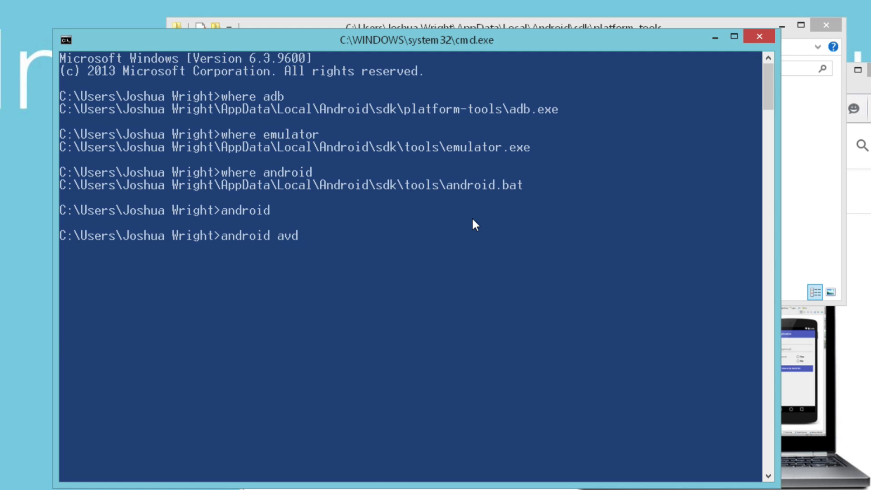
{"action": "key", "text": "Return"}
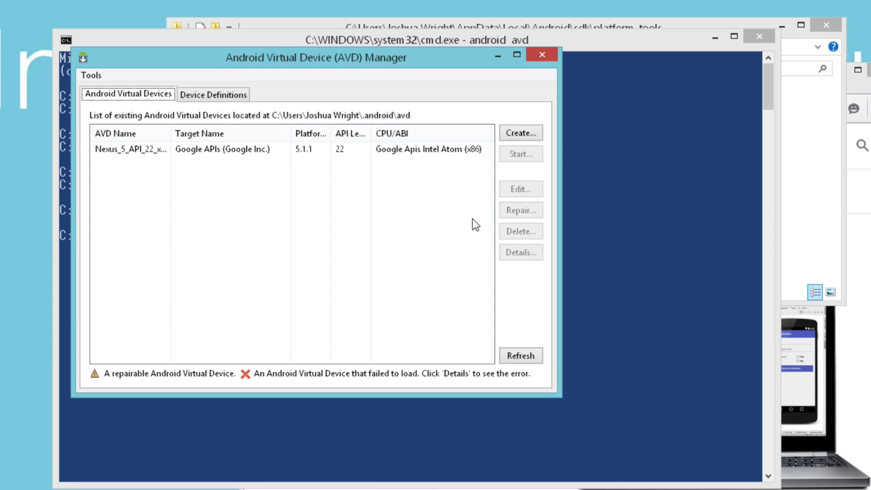
{"action": "mouse_move", "coordinate": [369, 204]}
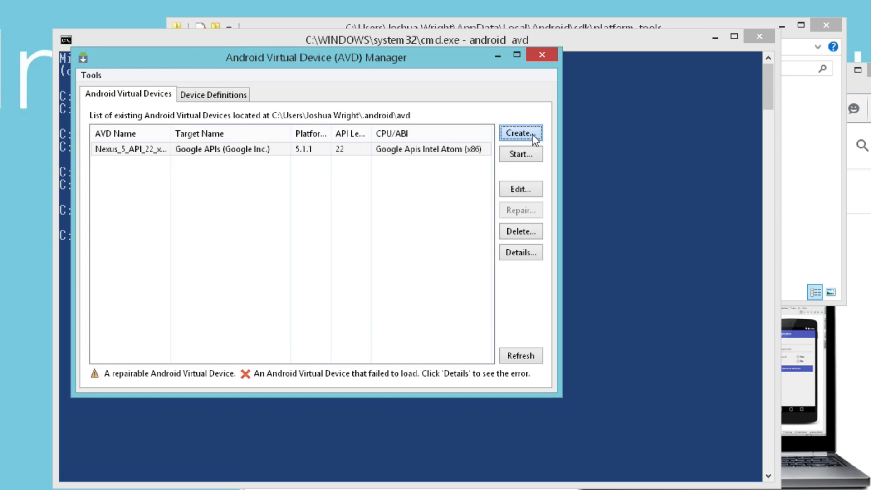
{"action": "left_click", "coordinate": [519, 132]}
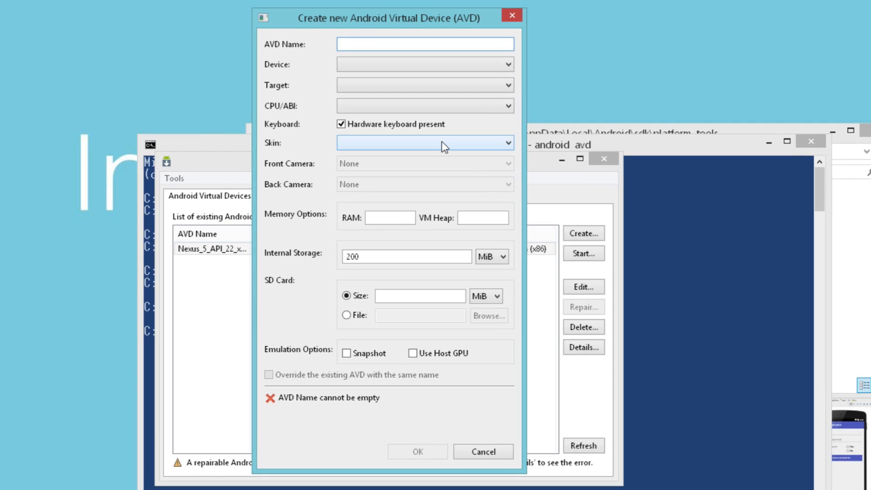
Step: Name the device MyAVD with its hardware profile, Intel Atom (x86) CPU and dynamic-hardware-controls skin
{"action": "type", "text": "MyAVD"}
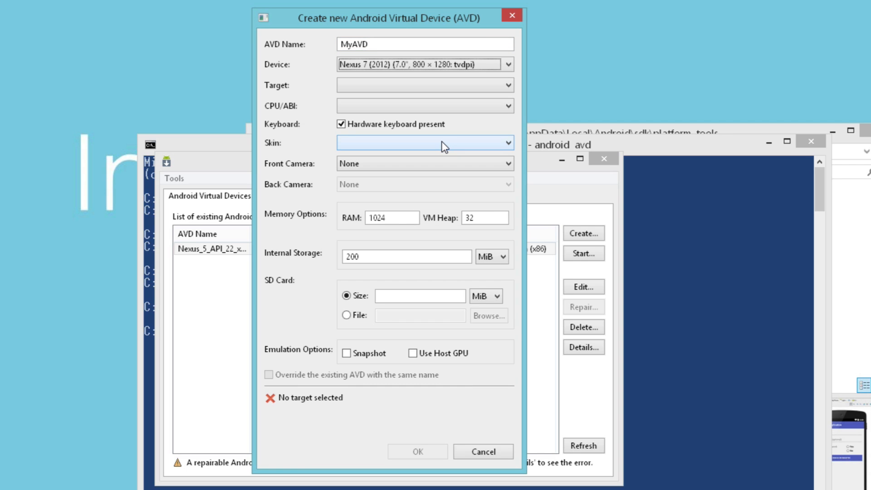
{"action": "left_click", "coordinate": [506, 65]}
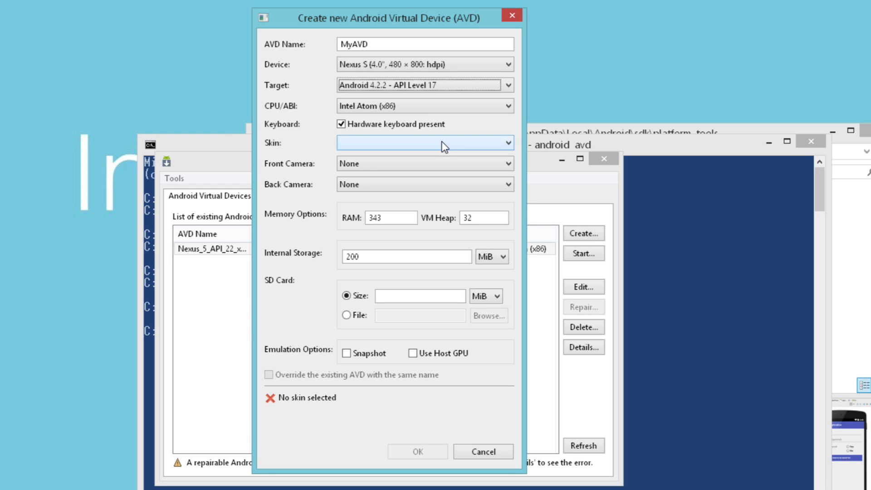
{"action": "mouse_move", "coordinate": [439, 82]}
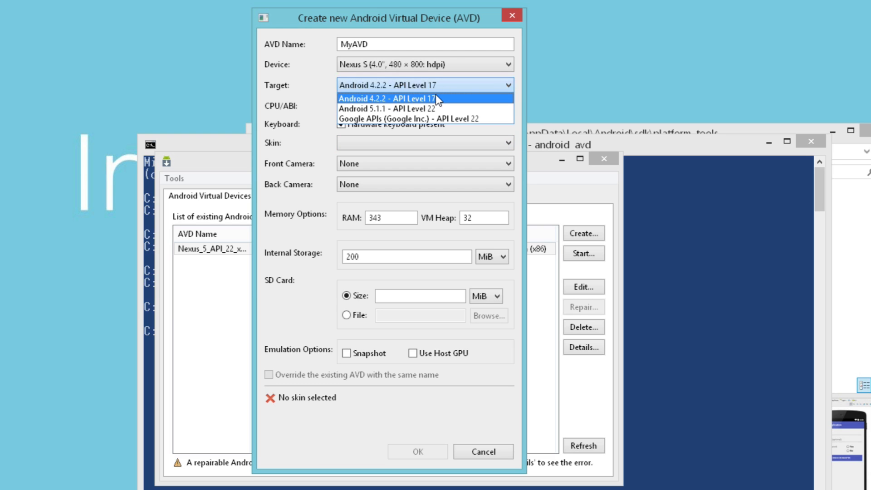
{"action": "mouse_move", "coordinate": [416, 108]}
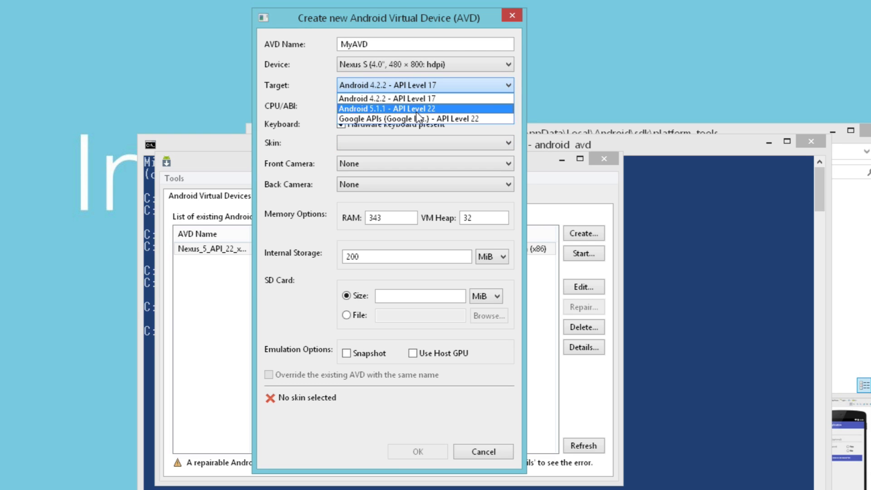
{"action": "mouse_move", "coordinate": [441, 118]}
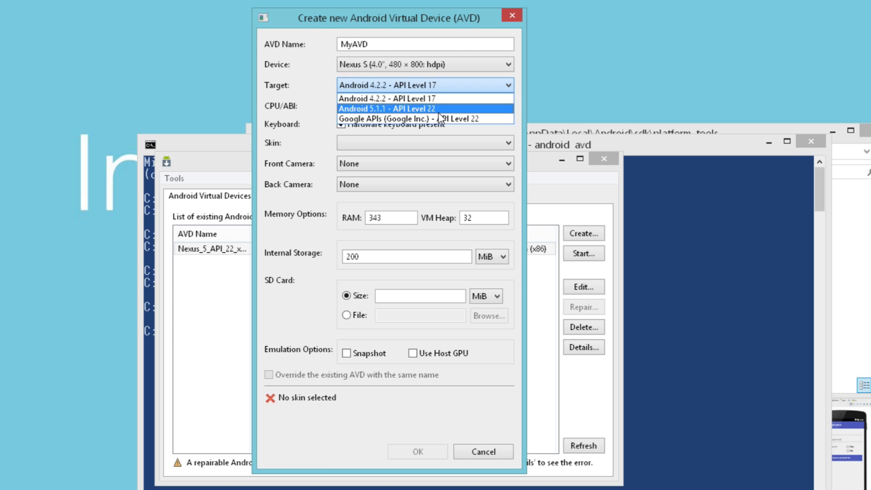
{"action": "mouse_move", "coordinate": [439, 119]}
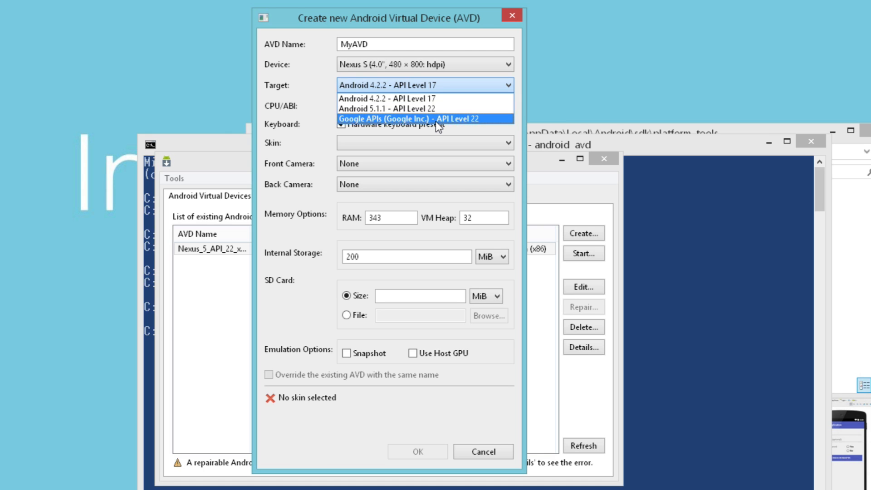
{"action": "left_click", "coordinate": [387, 98]}
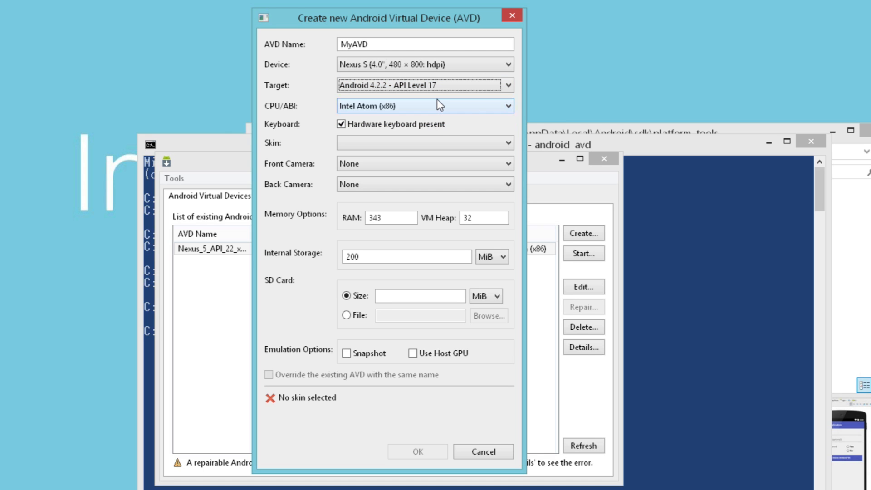
{"action": "mouse_move", "coordinate": [403, 109]}
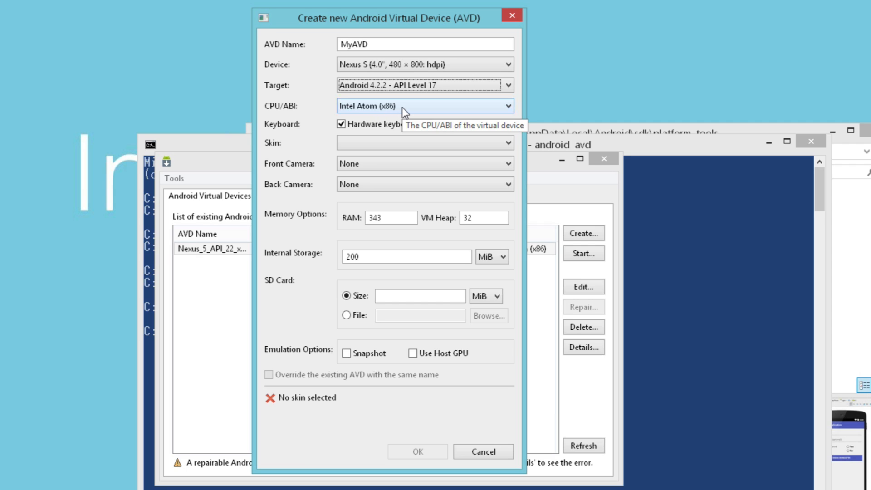
{"action": "mouse_move", "coordinate": [402, 129]}
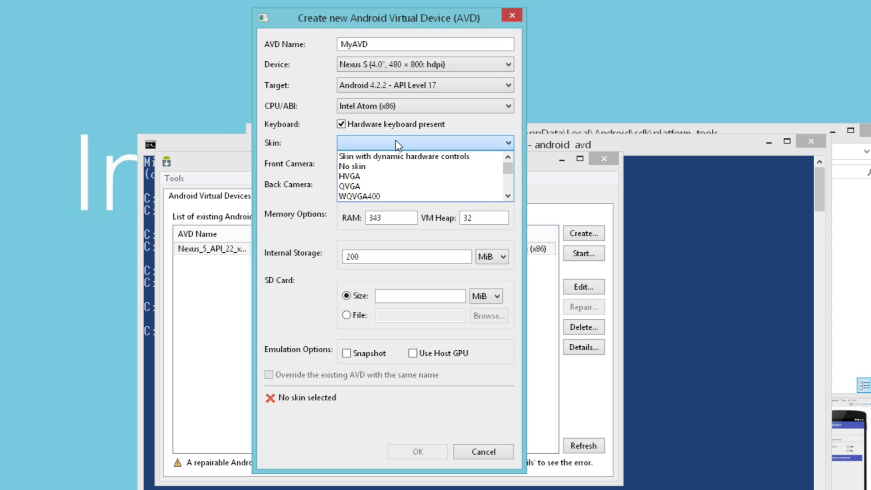
{"action": "left_click", "coordinate": [402, 156]}
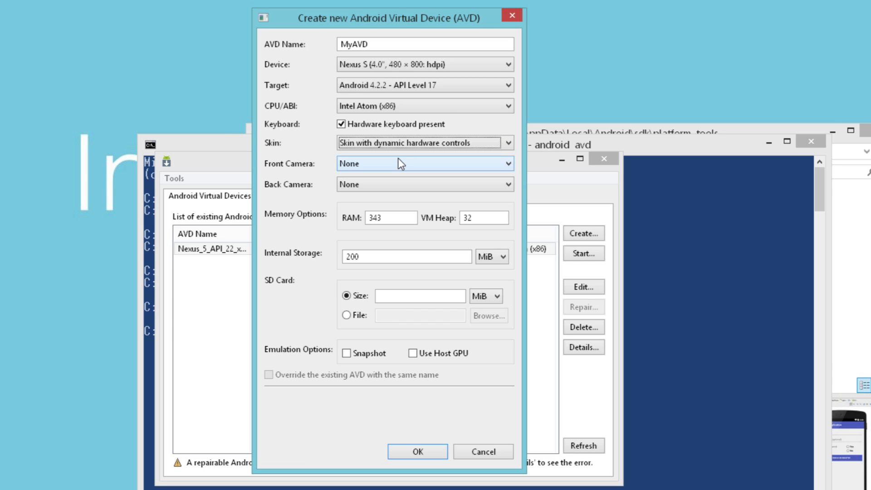
{"action": "mouse_move", "coordinate": [464, 157]}
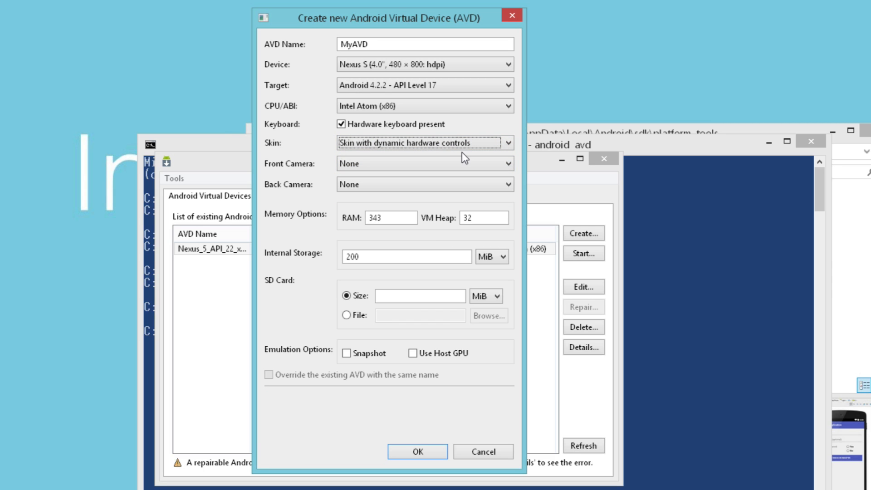
{"action": "mouse_move", "coordinate": [459, 157]}
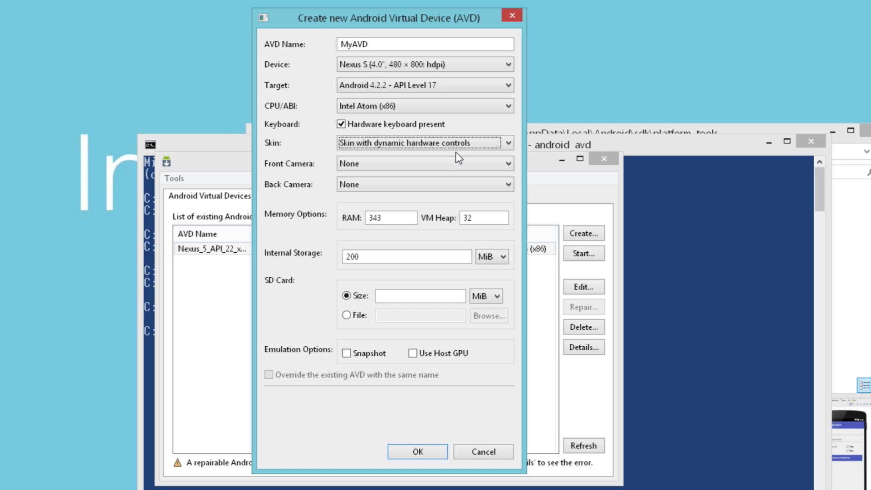
Step: Set the SD card size to 128 MiB
{"action": "left_click", "coordinate": [419, 295]}
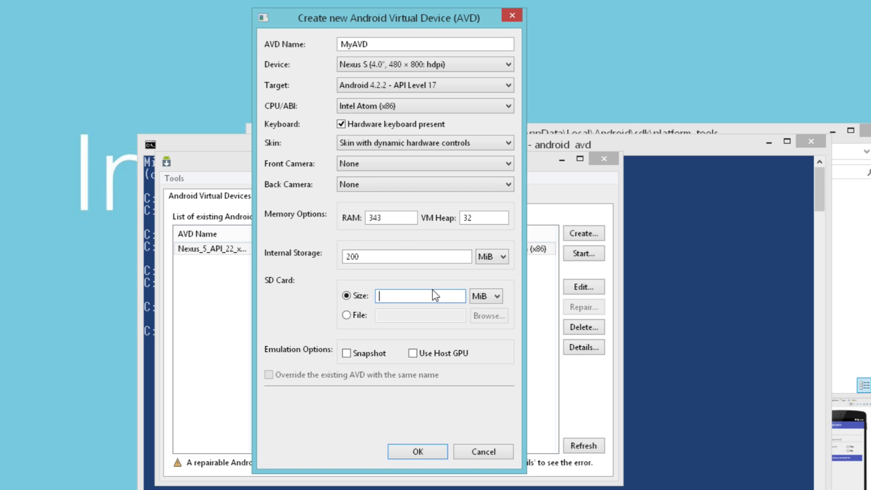
{"action": "type", "text": "128"}
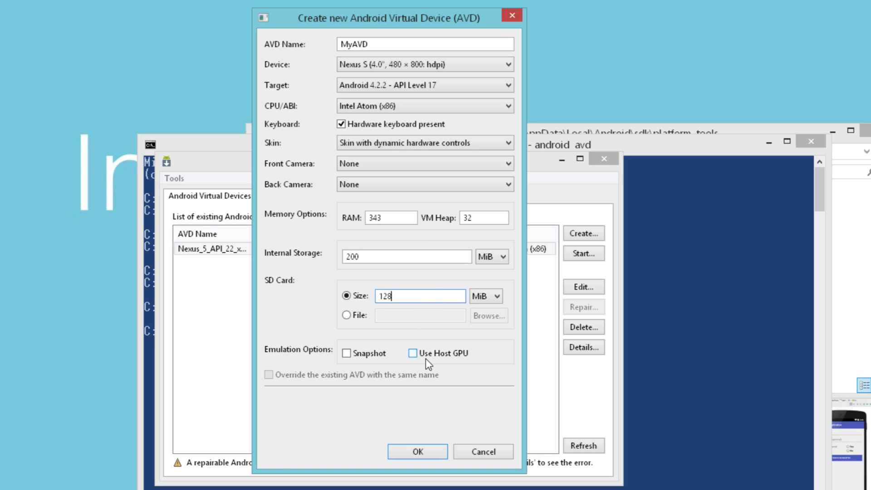
{"action": "mouse_move", "coordinate": [454, 365]}
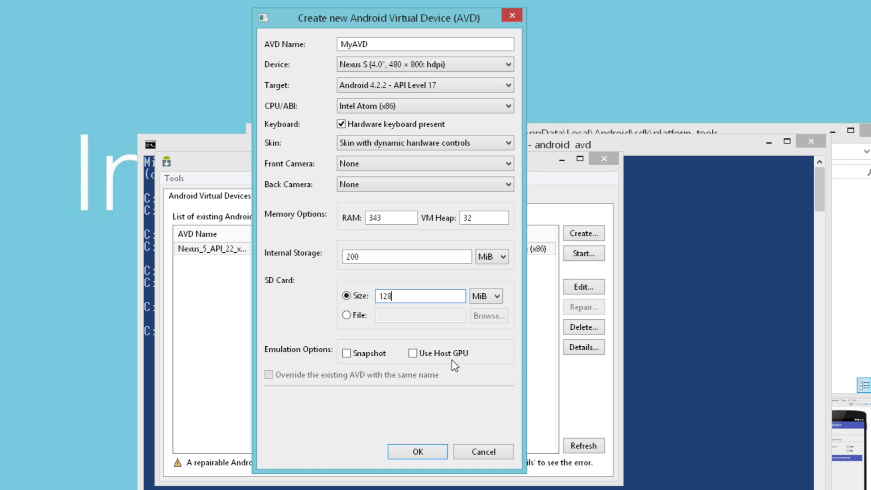
{"action": "mouse_move", "coordinate": [371, 366]}
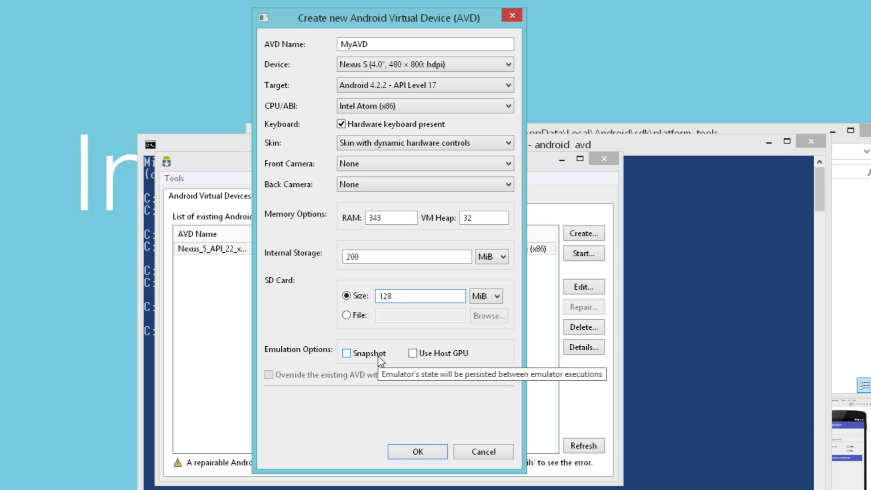
{"action": "left_click", "coordinate": [419, 296]}
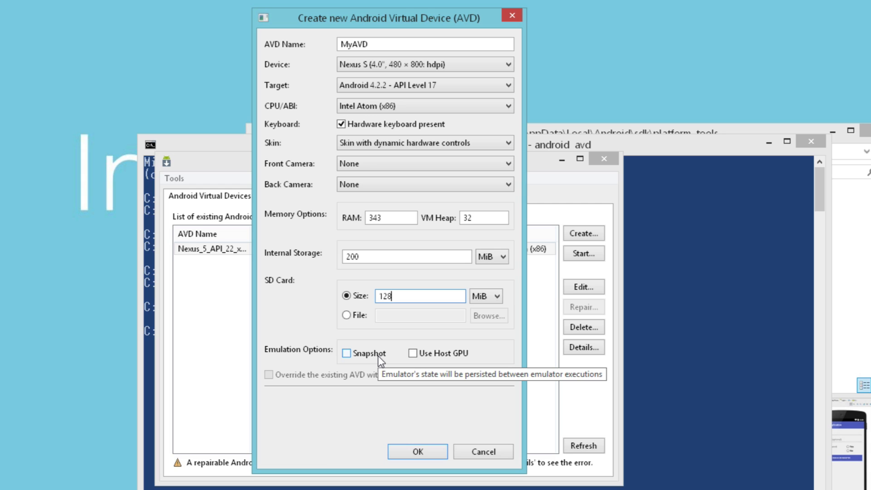
{"action": "mouse_move", "coordinate": [403, 442]}
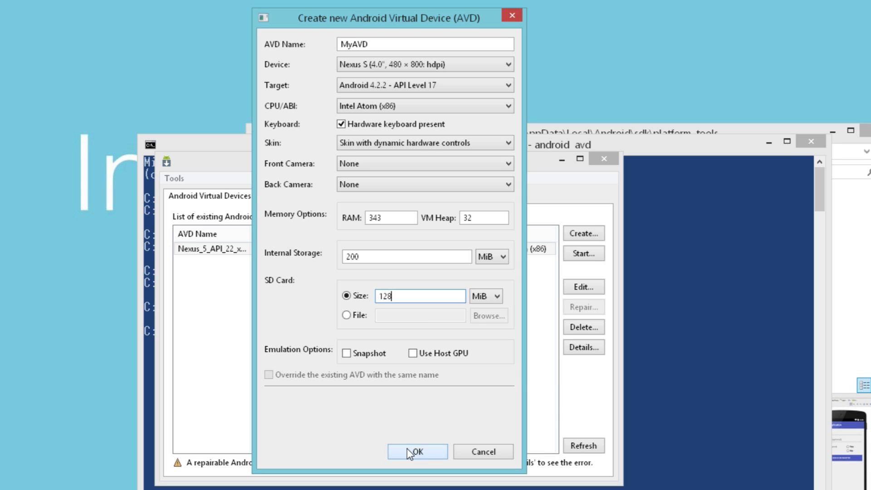
Step: Confirm creation of MyAVD, dismiss the result summary and close the AVD Manager
{"action": "left_click", "coordinate": [417, 451]}
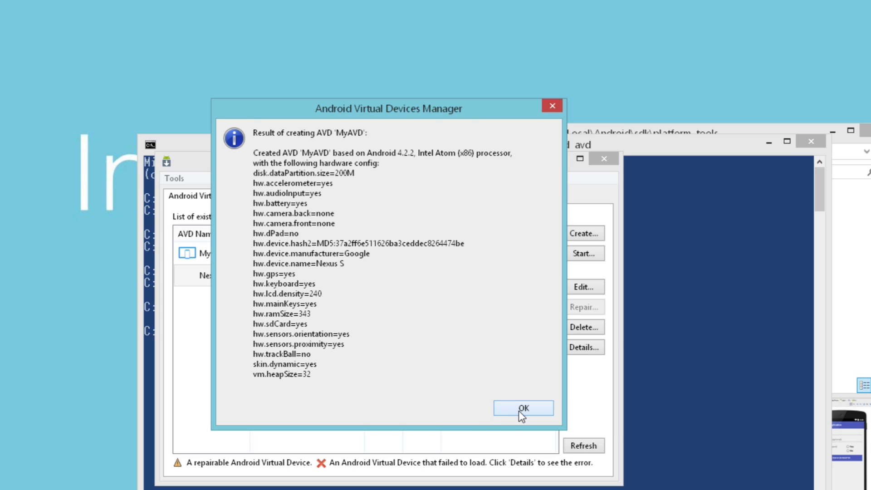
{"action": "left_click", "coordinate": [523, 408]}
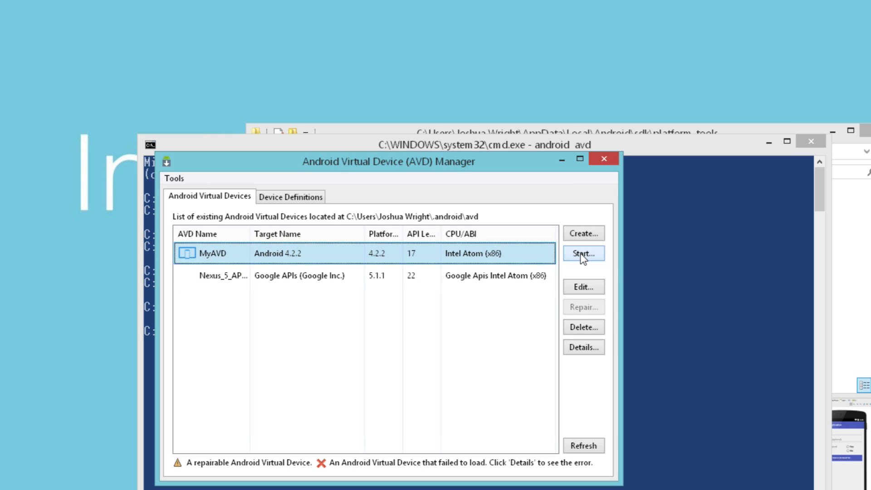
{"action": "mouse_move", "coordinate": [583, 253]}
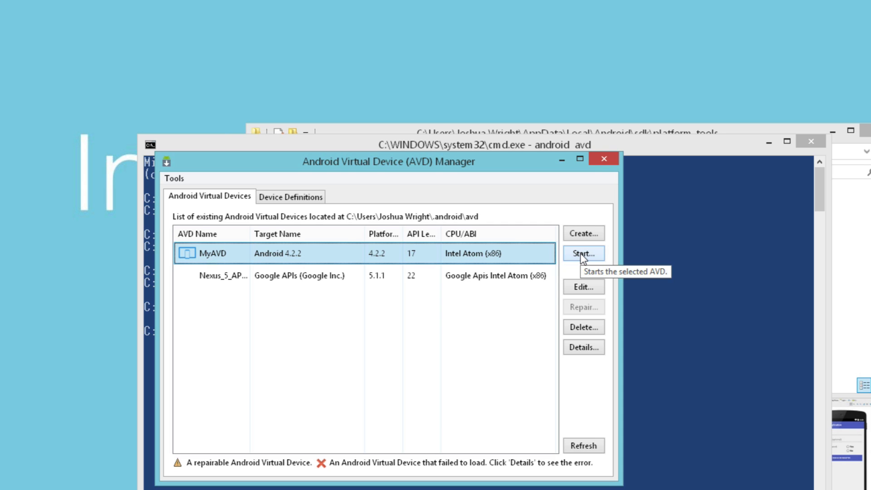
{"action": "mouse_move", "coordinate": [605, 159]}
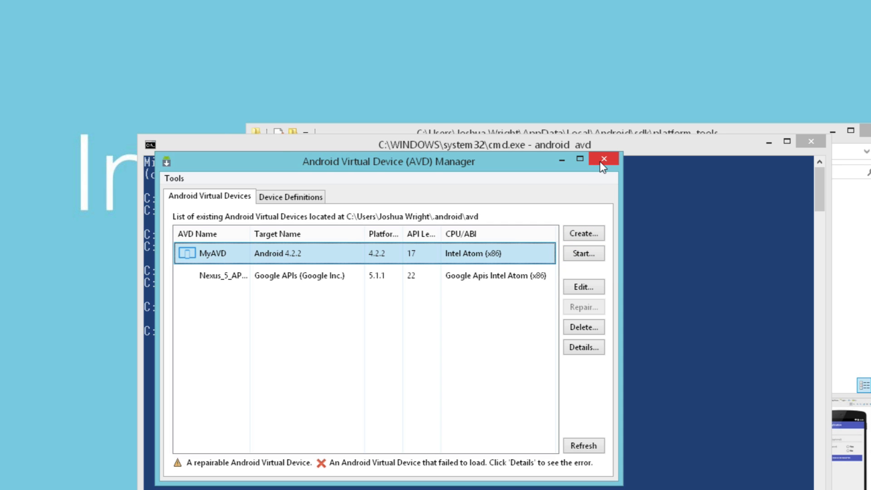
{"action": "left_click", "coordinate": [604, 159]}
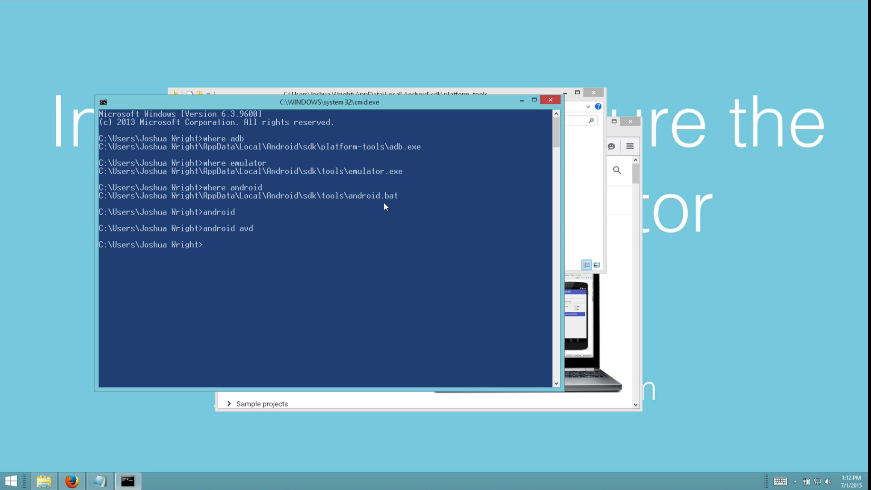
Step: Show the VM's Processors & Memory settings with advanced options revealing hypervisor applications enabled
{"action": "left_click", "coordinate": [867, 245]}
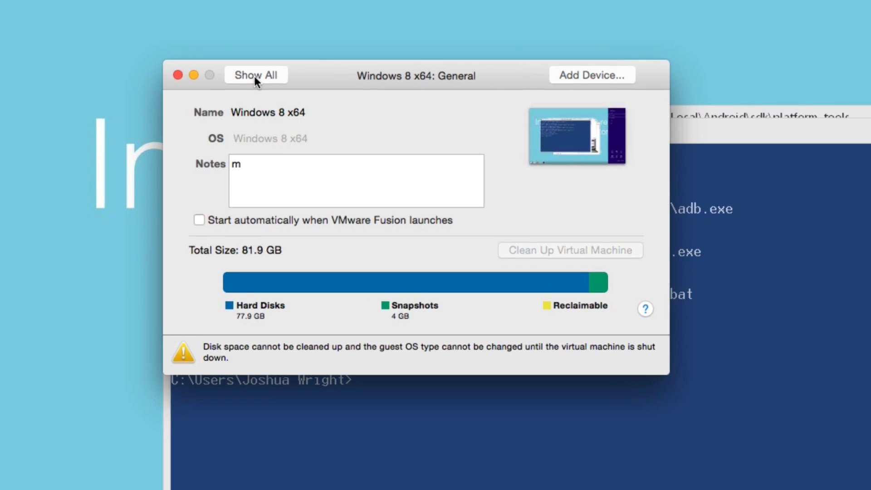
{"action": "left_click", "coordinate": [257, 75]}
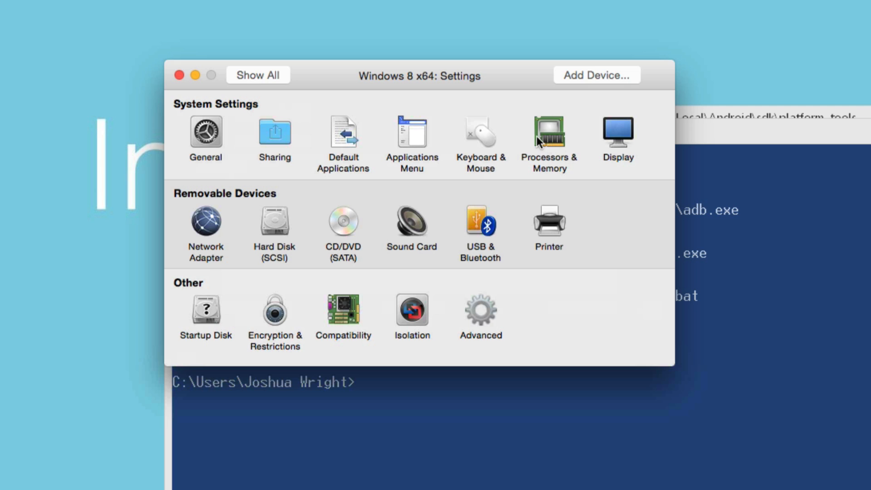
{"action": "left_click", "coordinate": [548, 133]}
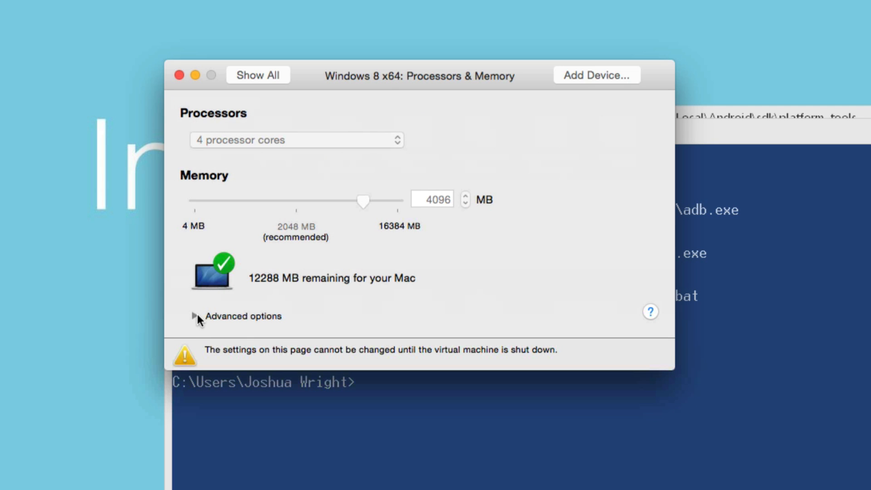
{"action": "left_click", "coordinate": [194, 316]}
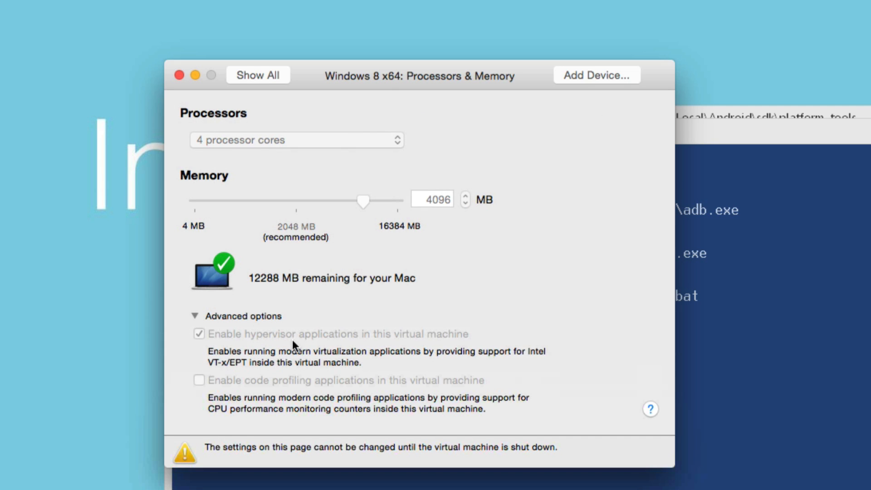
{"action": "mouse_move", "coordinate": [312, 345]}
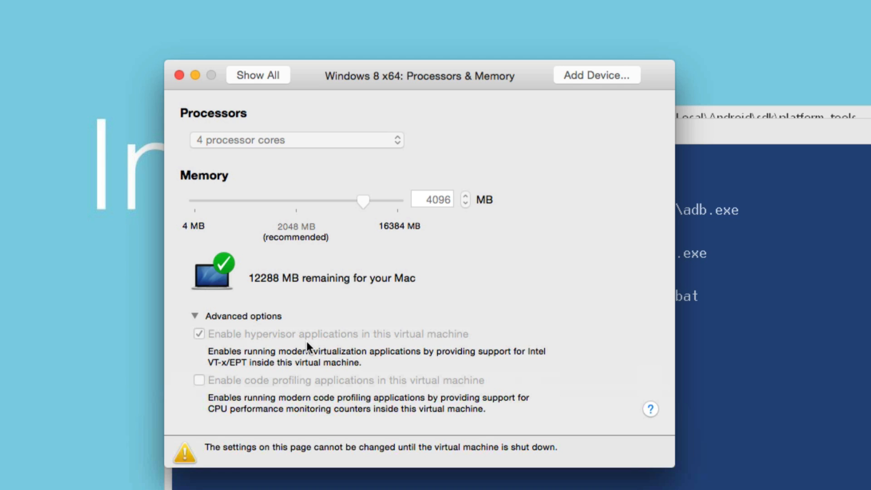
{"action": "mouse_move", "coordinate": [212, 373]}
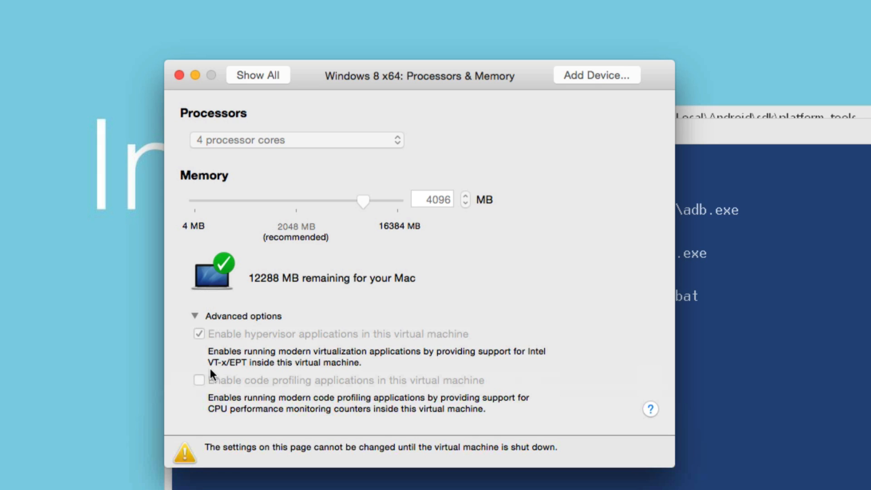
{"action": "mouse_move", "coordinate": [223, 371]}
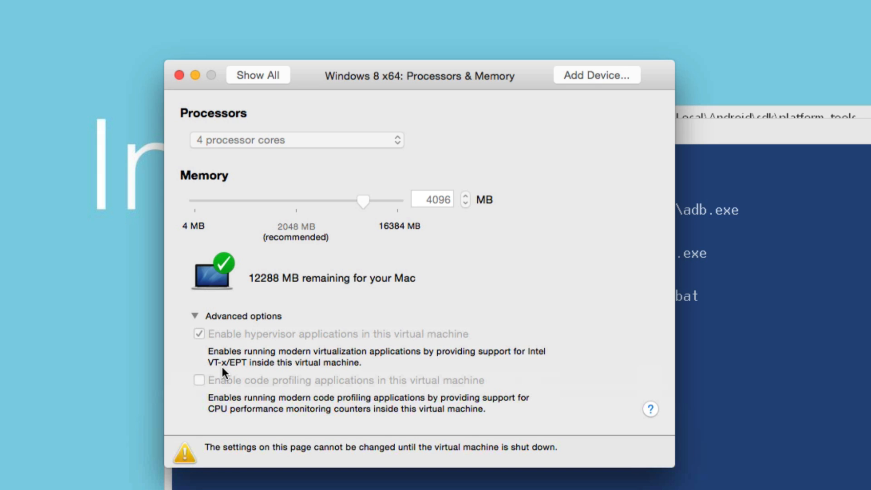
{"action": "mouse_move", "coordinate": [224, 366]}
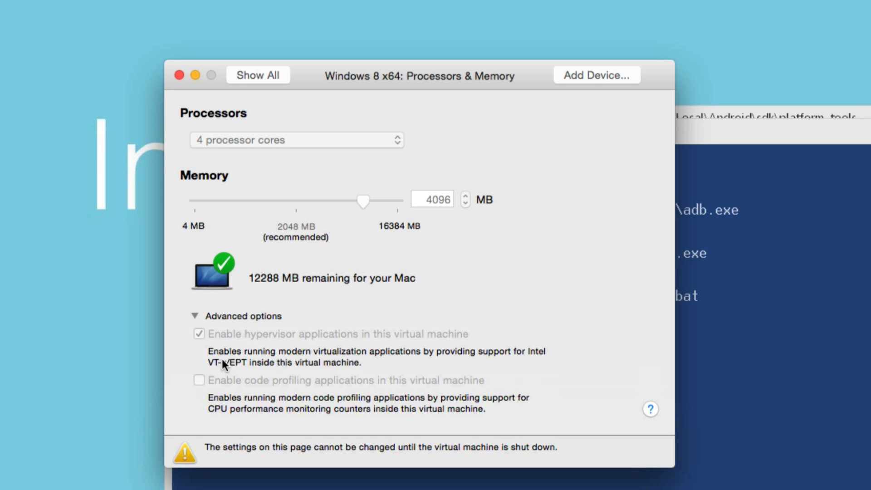
{"action": "mouse_move", "coordinate": [237, 339]}
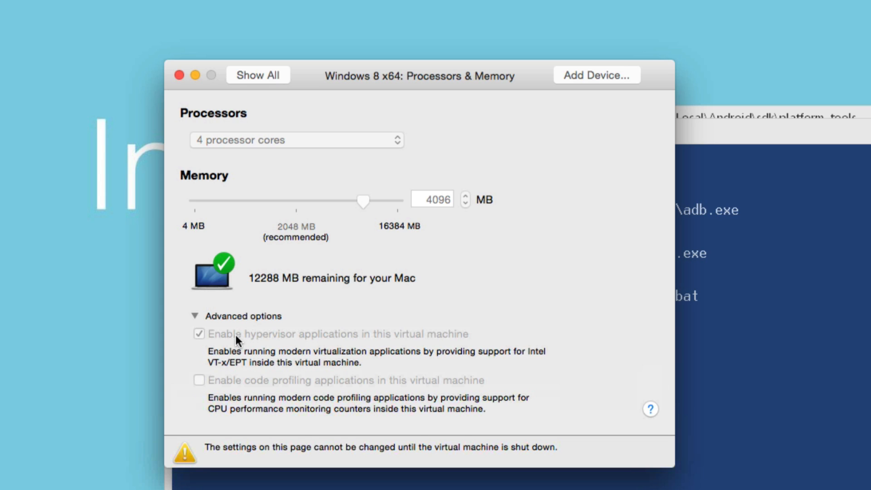
{"action": "mouse_move", "coordinate": [189, 187]}
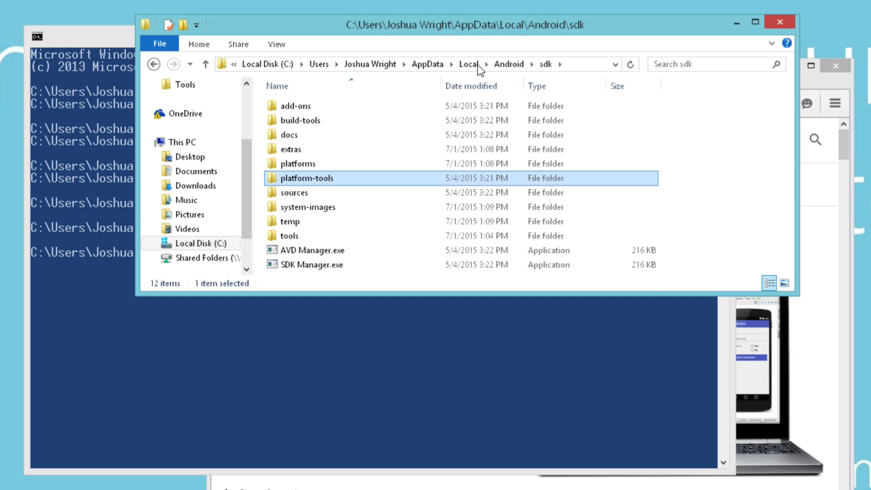
Step: Launch intelhaxm-android.exe from the SDK's extras\intel\Hardware_Accelerated_Execution_Manager folder
{"action": "left_click", "coordinate": [297, 163]}
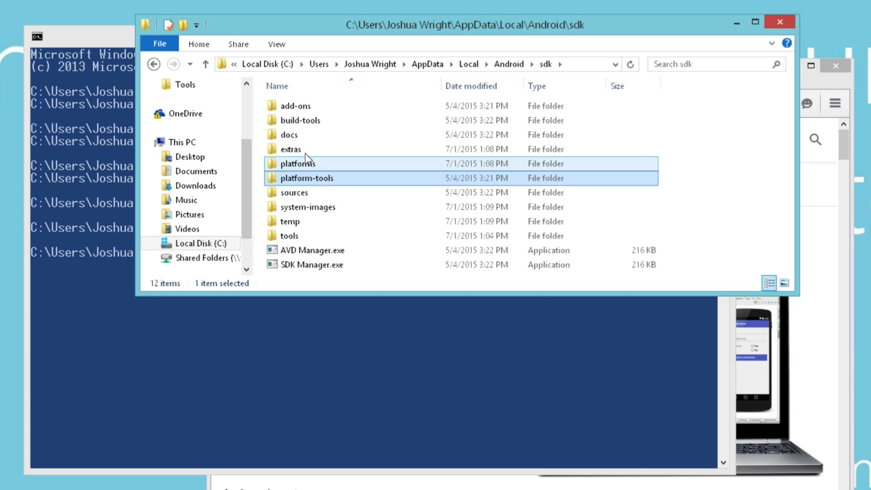
{"action": "double_click", "coordinate": [290, 149]}
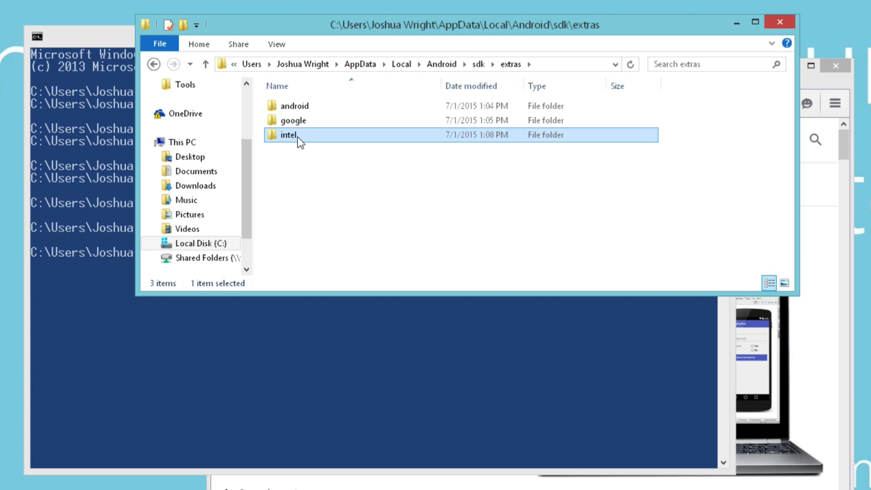
{"action": "double_click", "coordinate": [287, 135]}
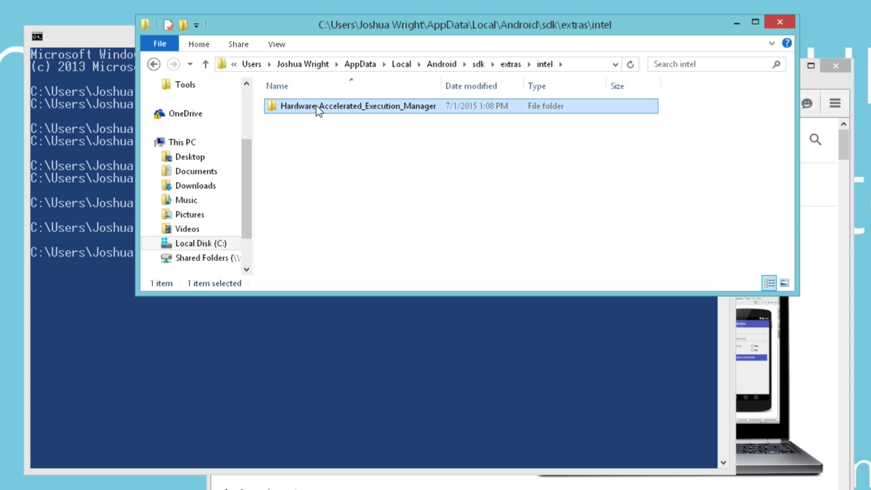
{"action": "mouse_move", "coordinate": [358, 115]}
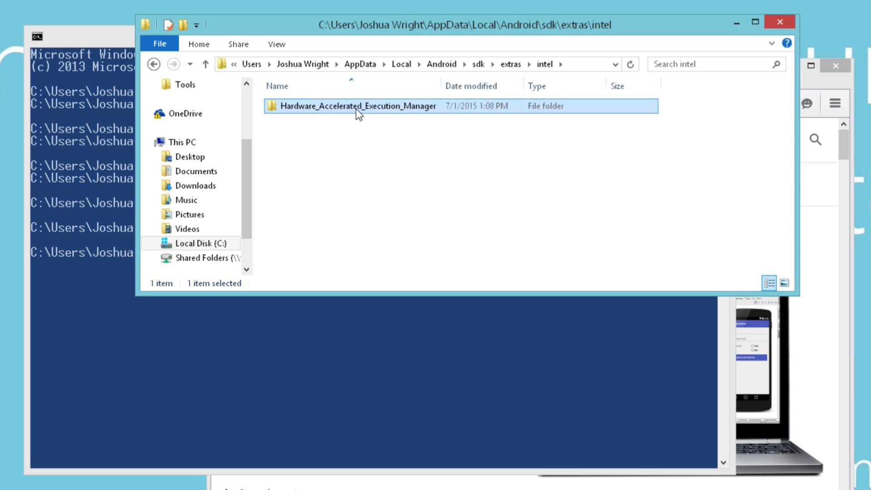
{"action": "double_click", "coordinate": [355, 106]}
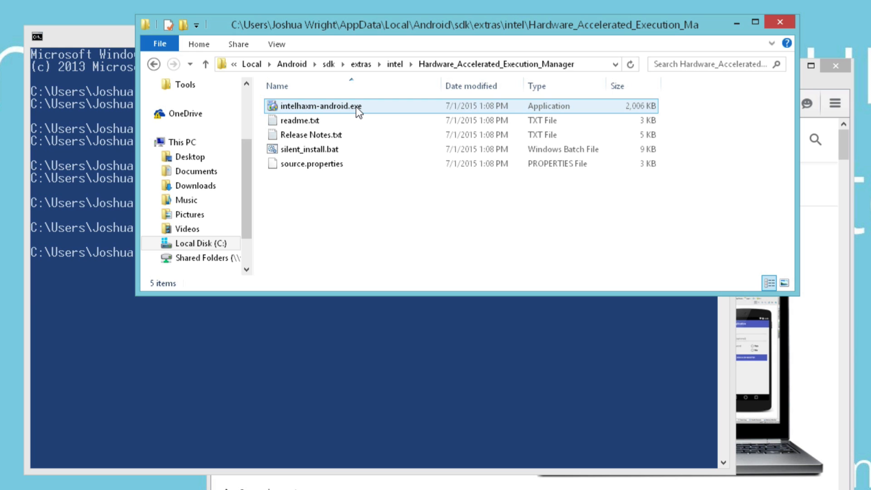
{"action": "double_click", "coordinate": [321, 105]}
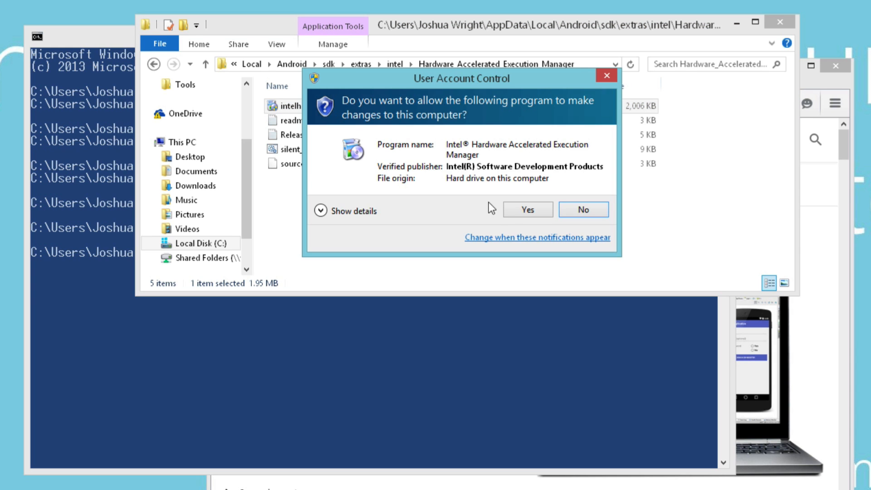
Step: Allow the HAXM installer, run the wizard through its change option to completion and finish
{"action": "left_click", "coordinate": [526, 210]}
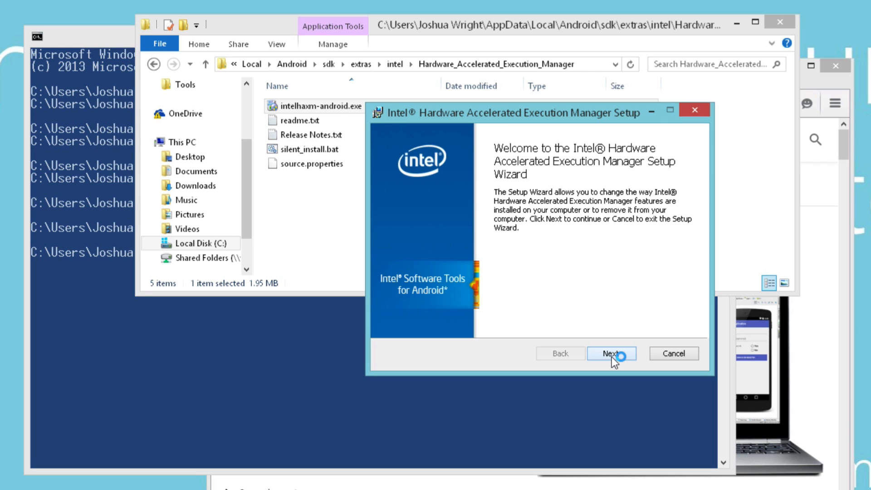
{"action": "left_click", "coordinate": [611, 353]}
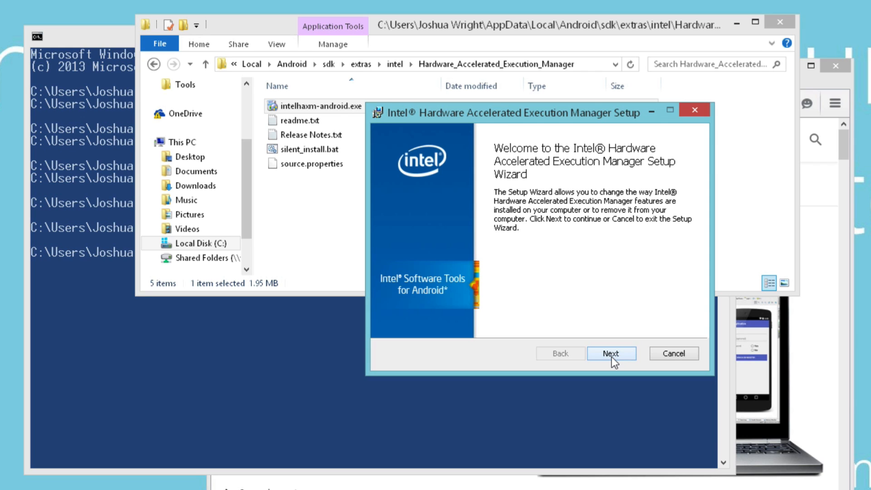
{"action": "left_click", "coordinate": [611, 353]}
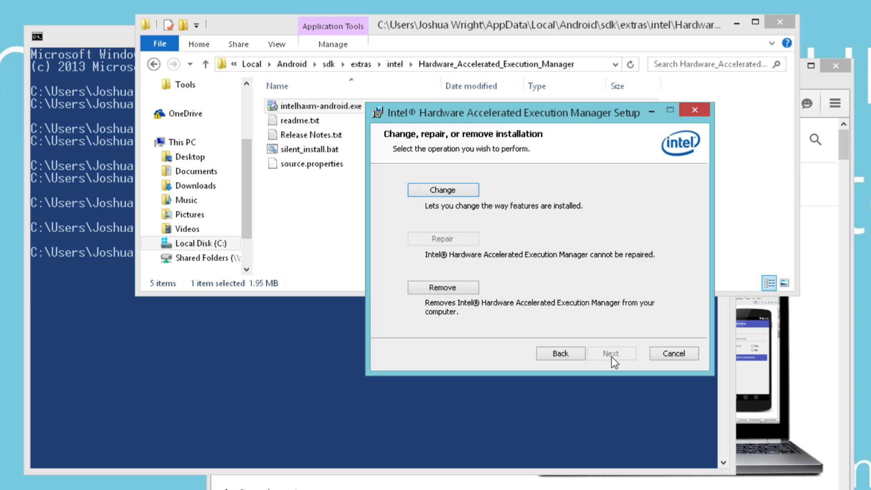
{"action": "left_click", "coordinate": [611, 353]}
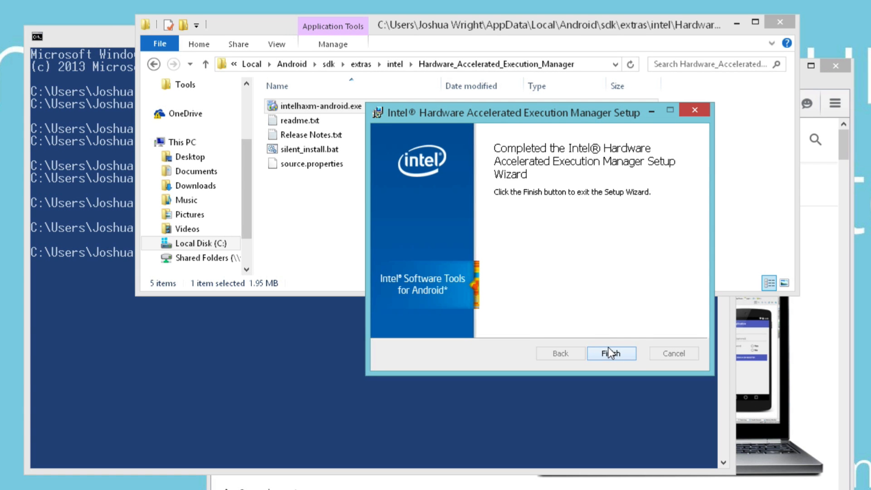
{"action": "left_click", "coordinate": [611, 353]}
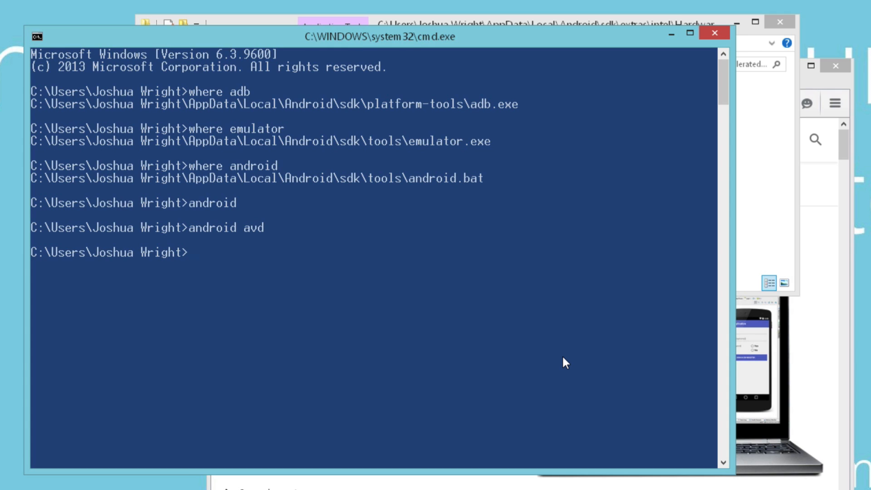
{"action": "type", "text": "e"}
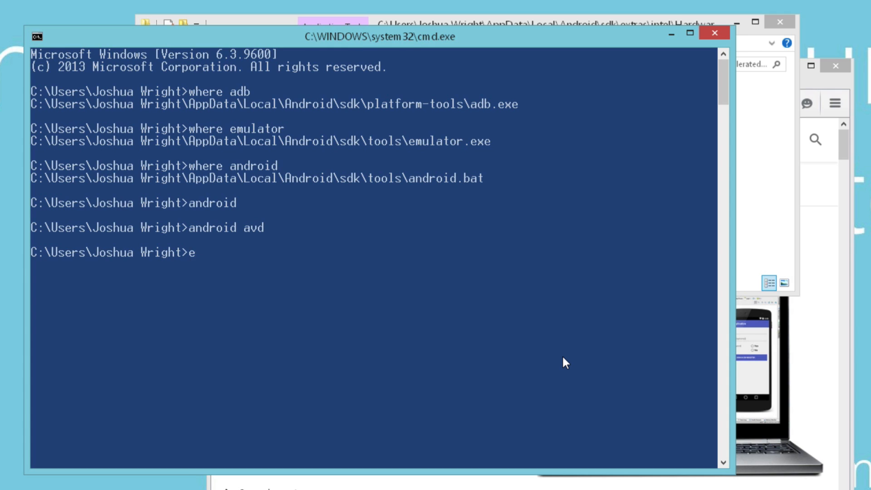
{"action": "type", "text": "mulator @"}
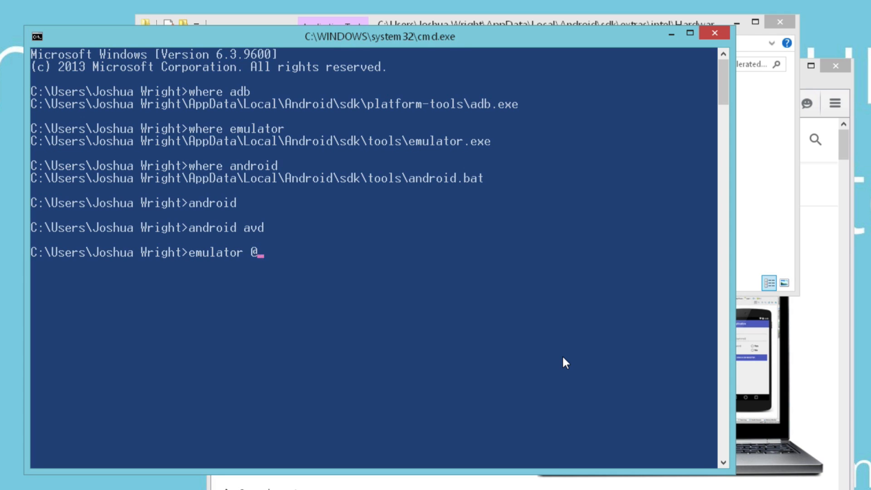
{"action": "type", "text": "MyAVD"}
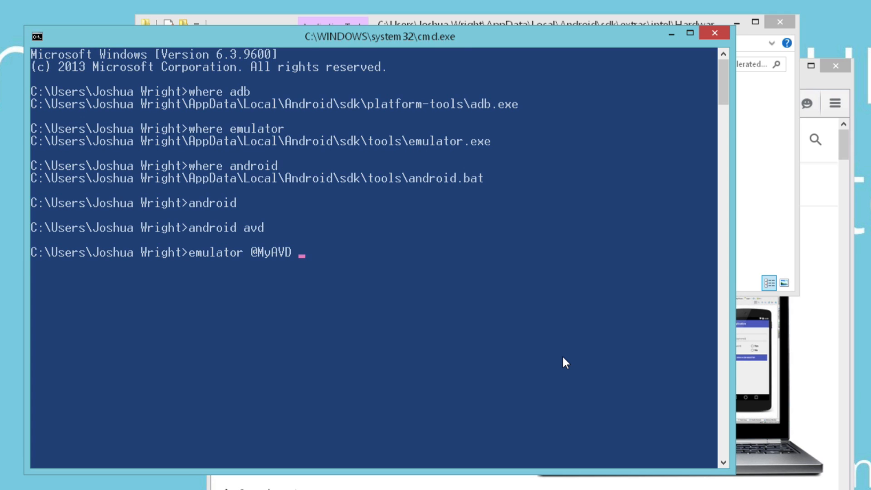
{"action": "type", "text": "-scla"}
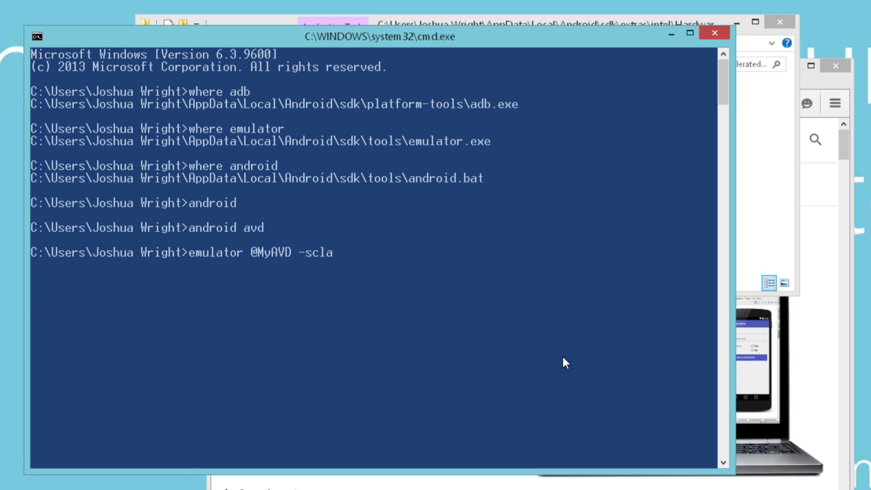
{"action": "type", "text": "le 0."}
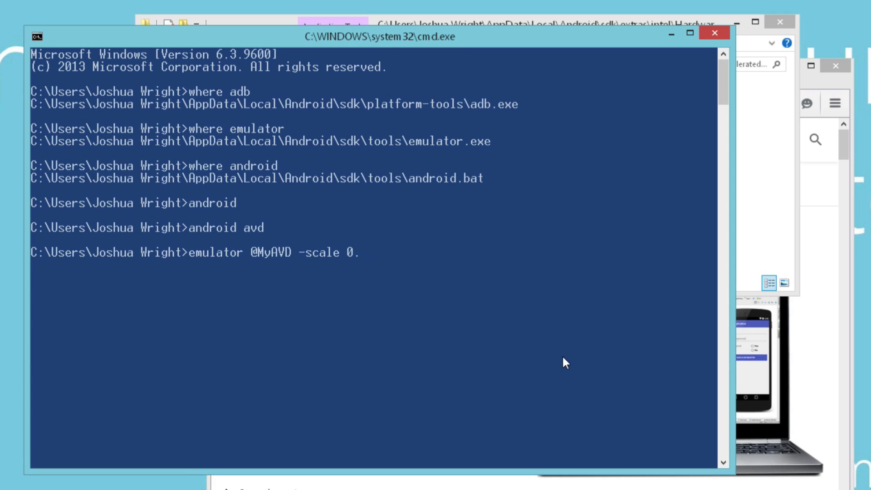
{"action": "type", "text": "9"}
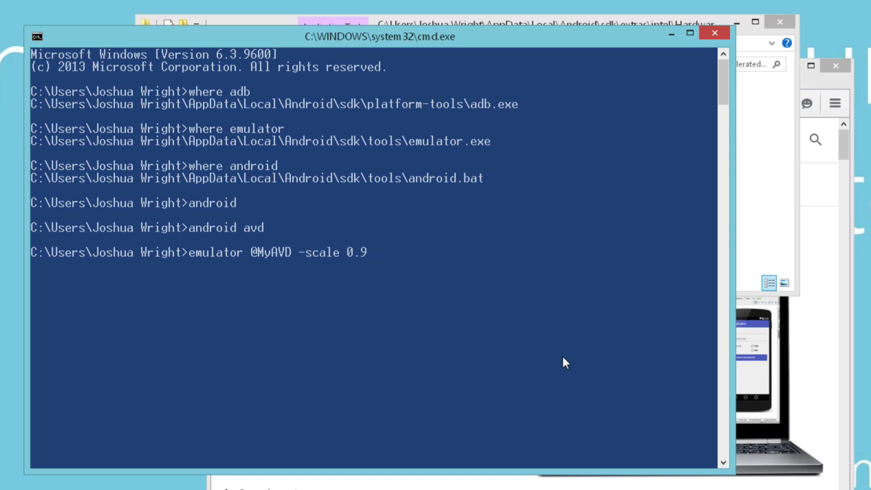
{"action": "type", "text": "-tcpdu"}
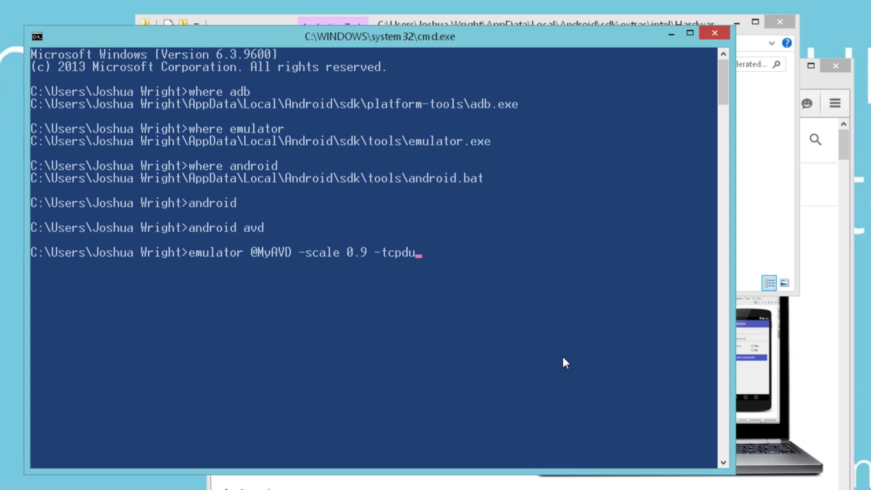
{"action": "type", "text": "mp out.pcap"}
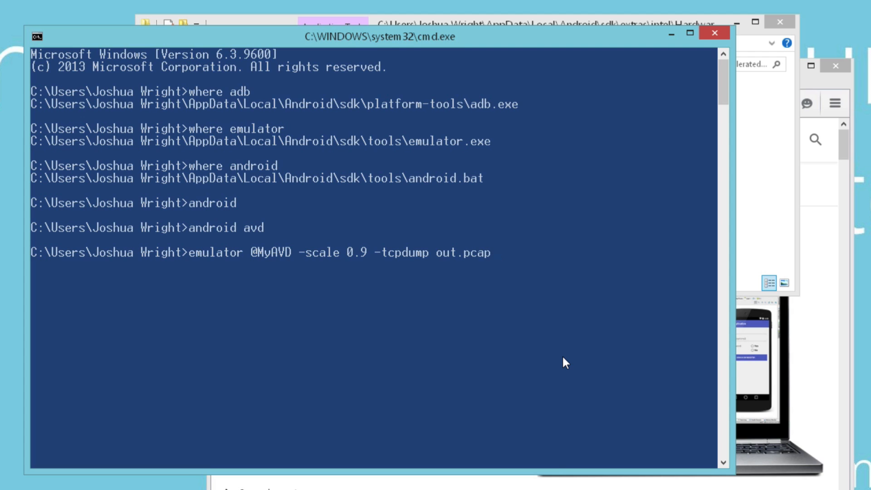
{"action": "key", "text": "Return"}
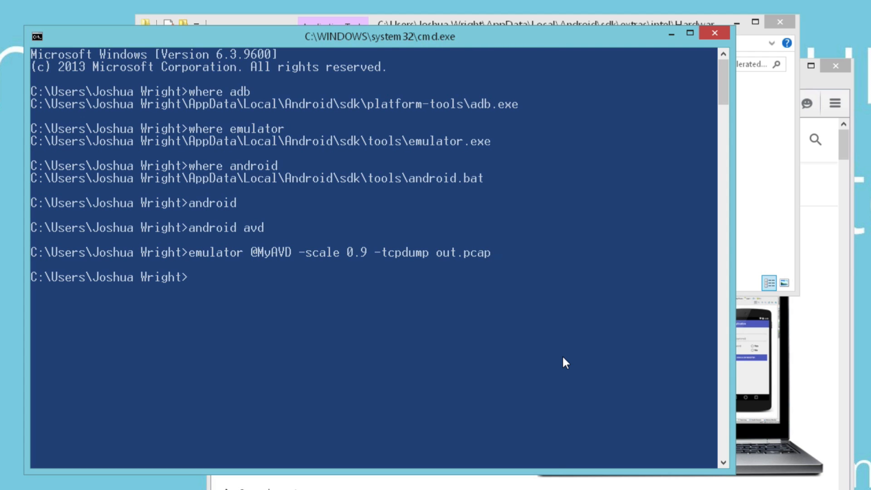
{"action": "key", "text": "Return"}
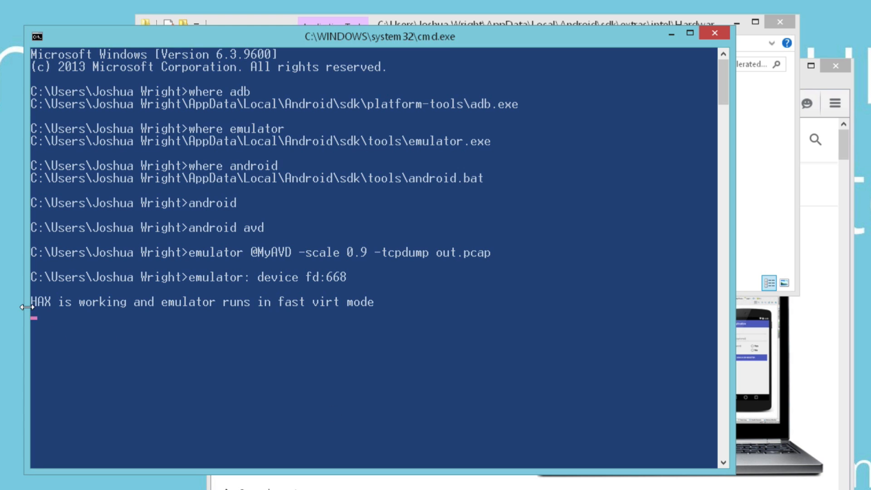
{"action": "mouse_move", "coordinate": [417, 326]}
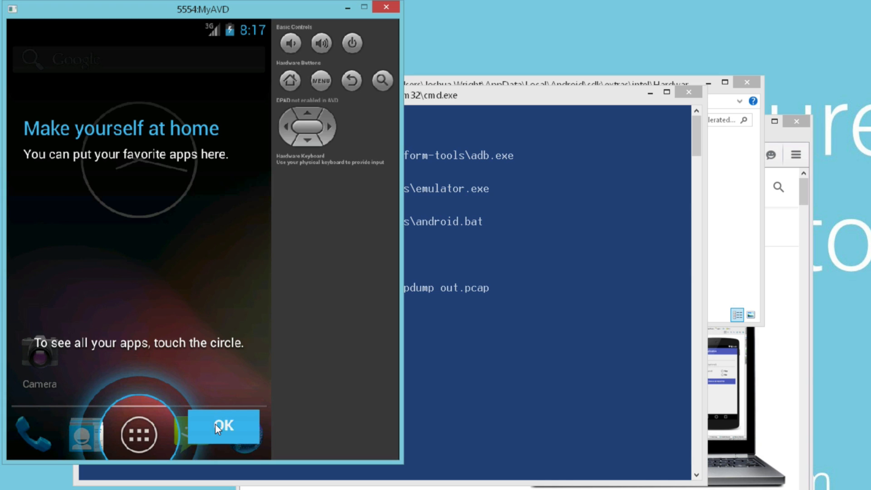
Step: Dismiss the intro tip, browse the app drawer, return home and launch the Browser app
{"action": "left_click", "coordinate": [223, 425]}
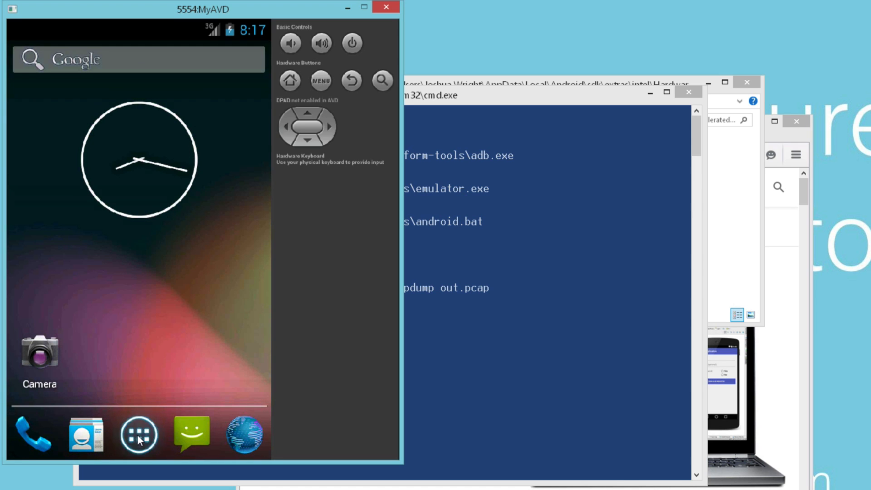
{"action": "left_click", "coordinate": [138, 434]}
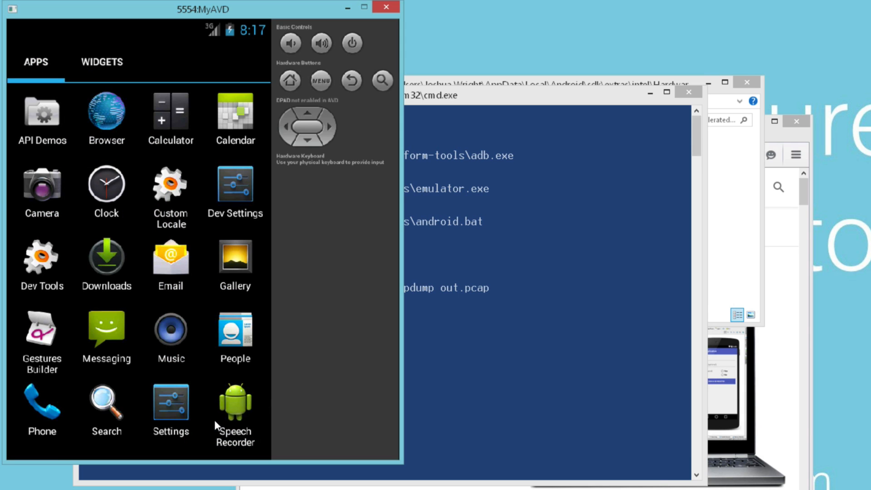
{"action": "mouse_move", "coordinate": [289, 81]}
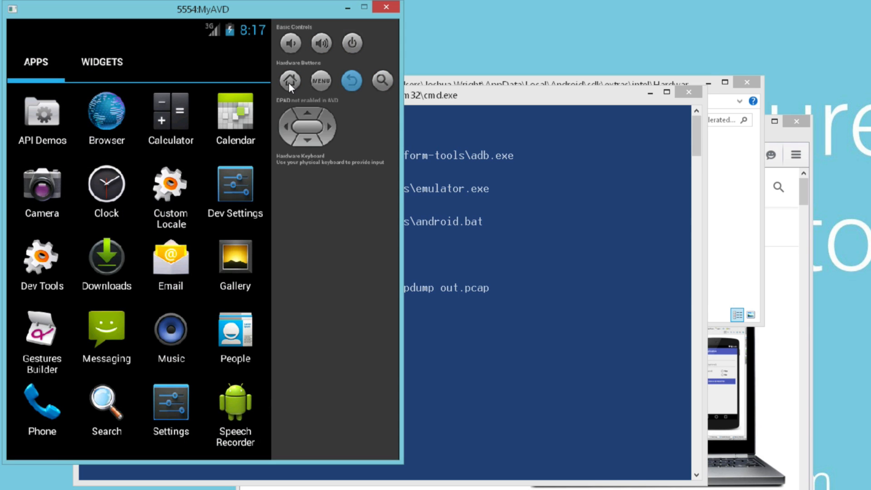
{"action": "left_click", "coordinate": [290, 81]}
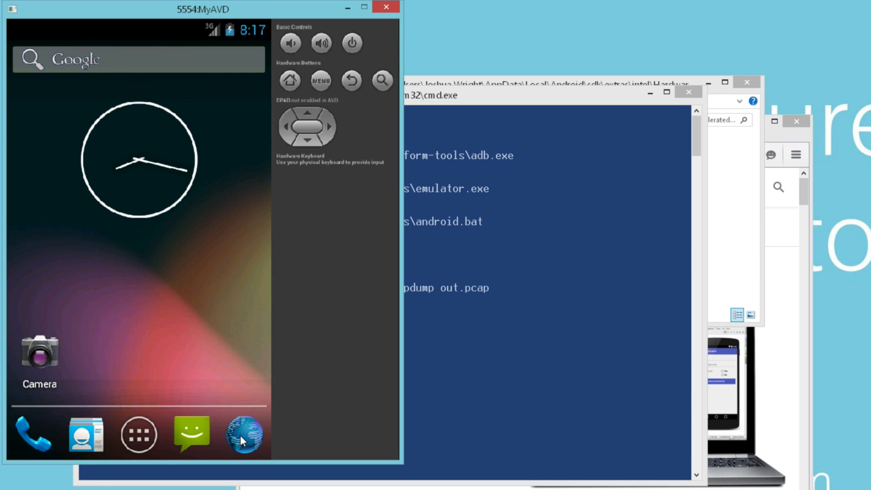
{"action": "left_click", "coordinate": [242, 435]}
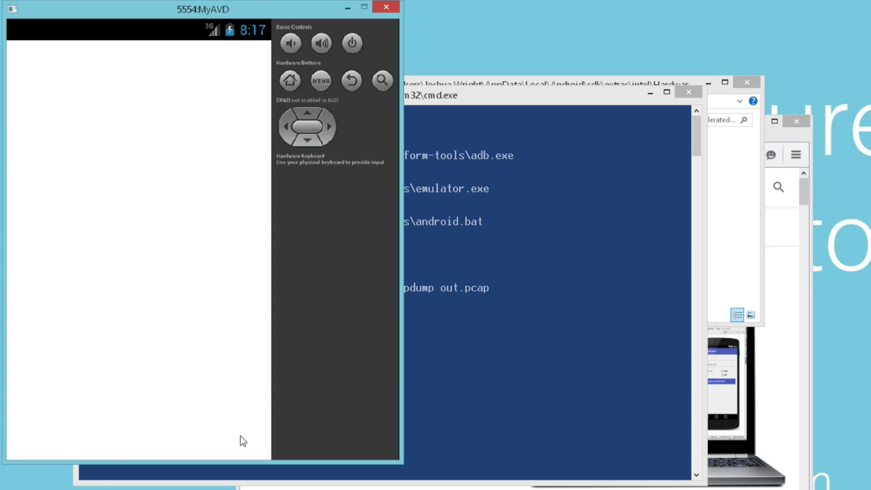